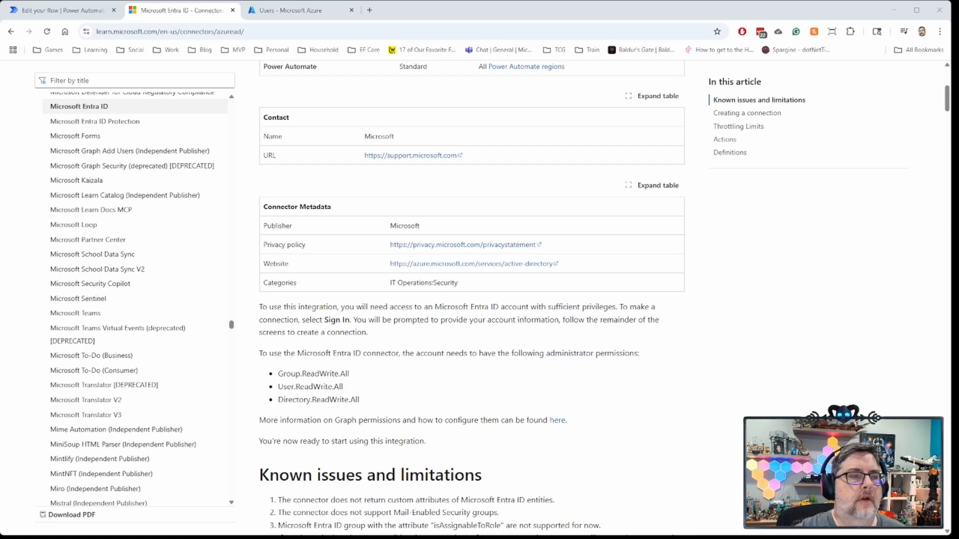
Scroll the Entra ID connector article and highlight the three required administrator permissions
{"action": "scroll", "scroll_direction": "up", "scroll_amount": 3}
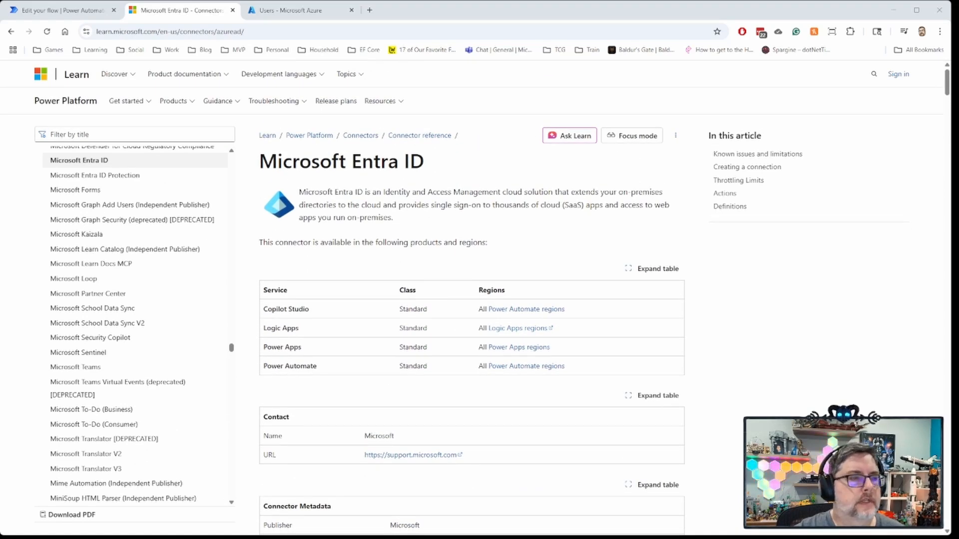
{"action": "scroll", "scroll_direction": "down", "scroll_amount": 3}
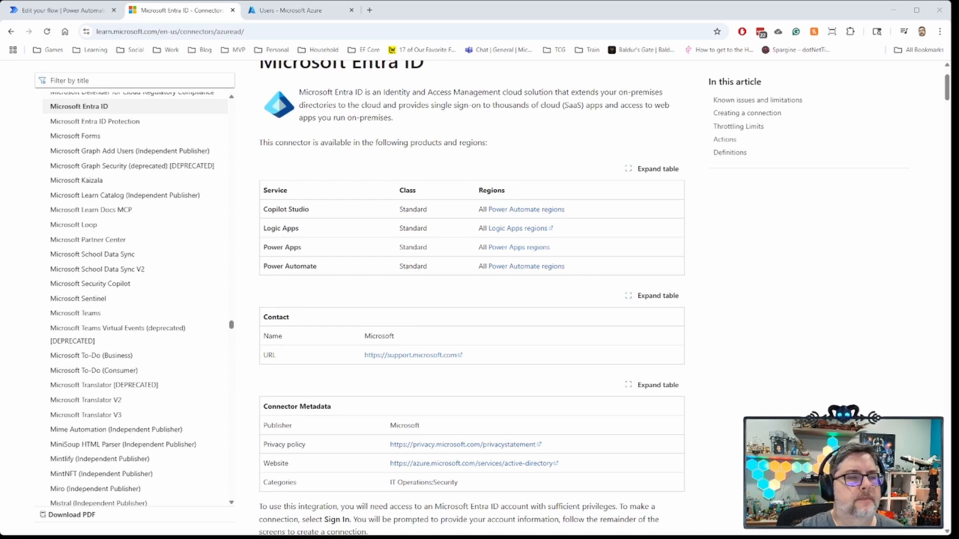
{"action": "scroll", "scroll_direction": "down", "scroll_amount": 3}
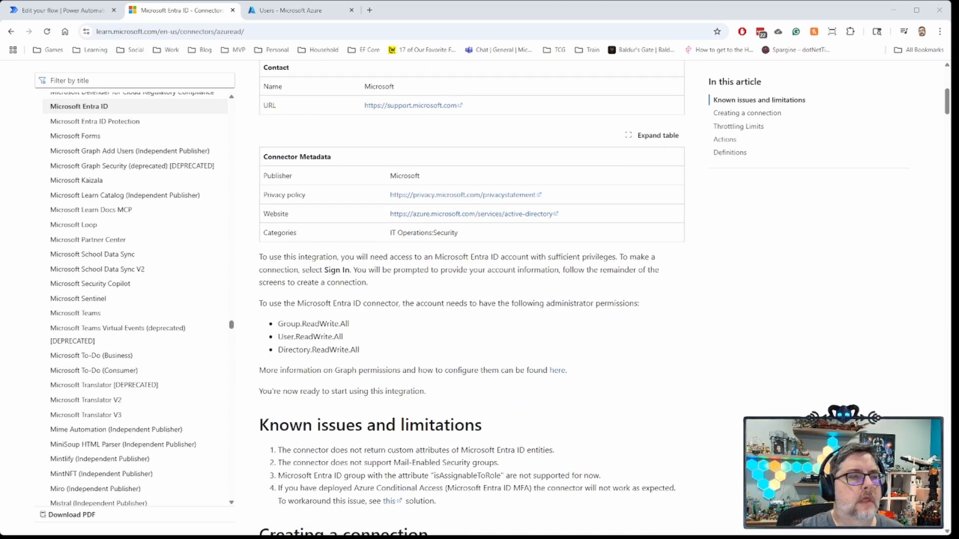
{"action": "scroll", "scroll_direction": "down", "scroll_amount": 3}
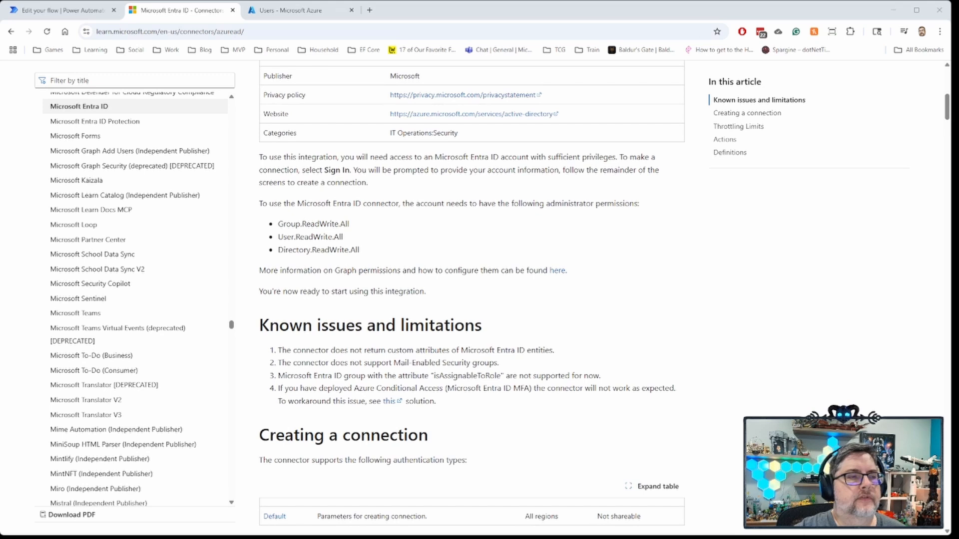
{"action": "double_click", "coordinate": [284, 224]}
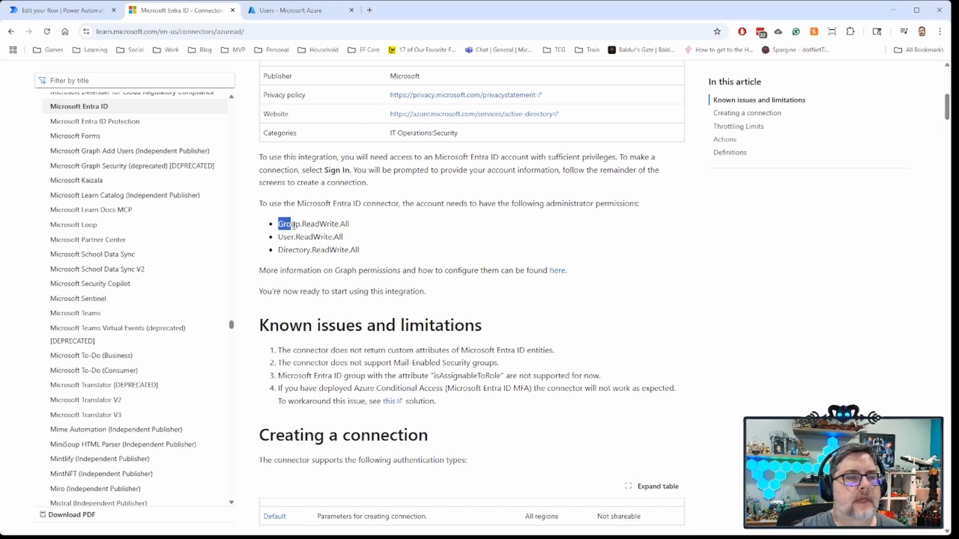
{"action": "left_click_drag", "start_coordinate": [279, 223], "coordinate": [361, 250]}
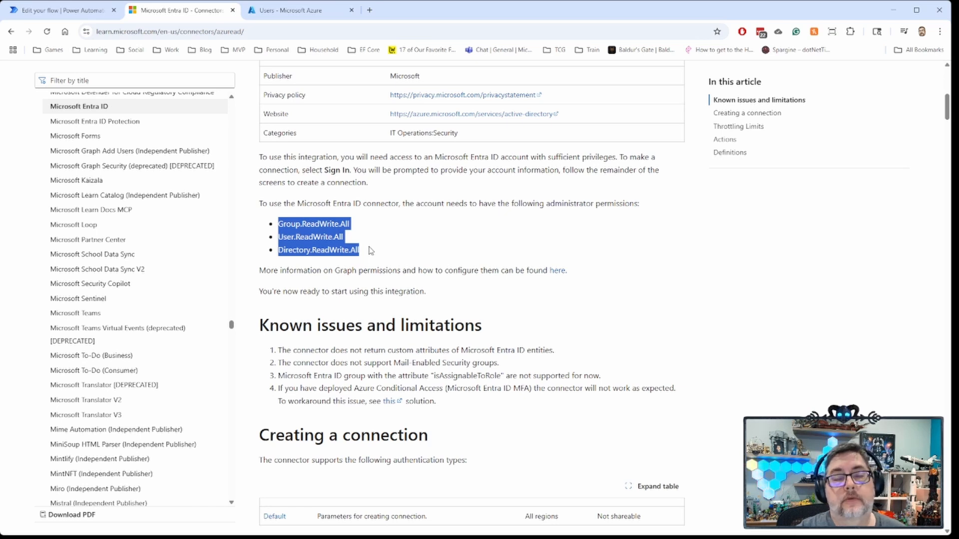
{"action": "mouse_move", "coordinate": [360, 243]}
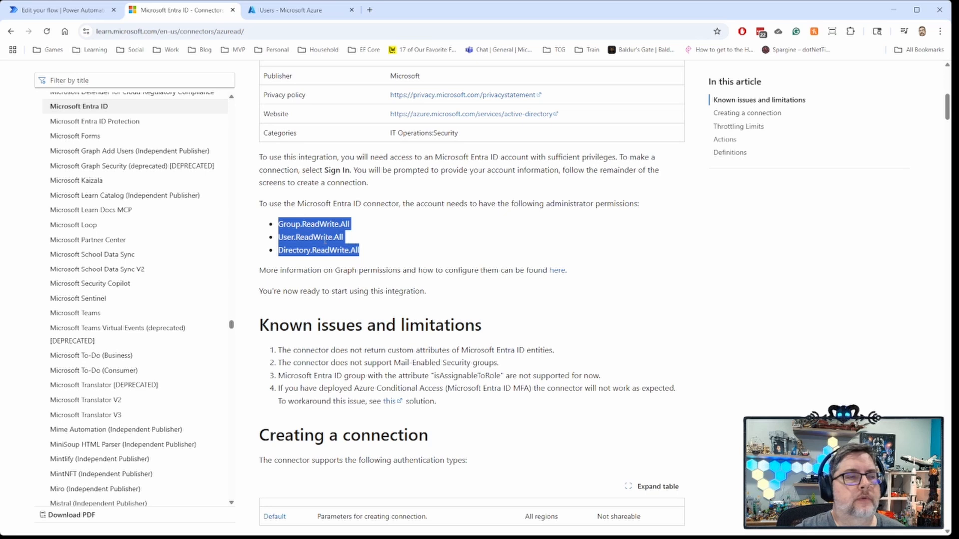
{"action": "mouse_move", "coordinate": [398, 248]}
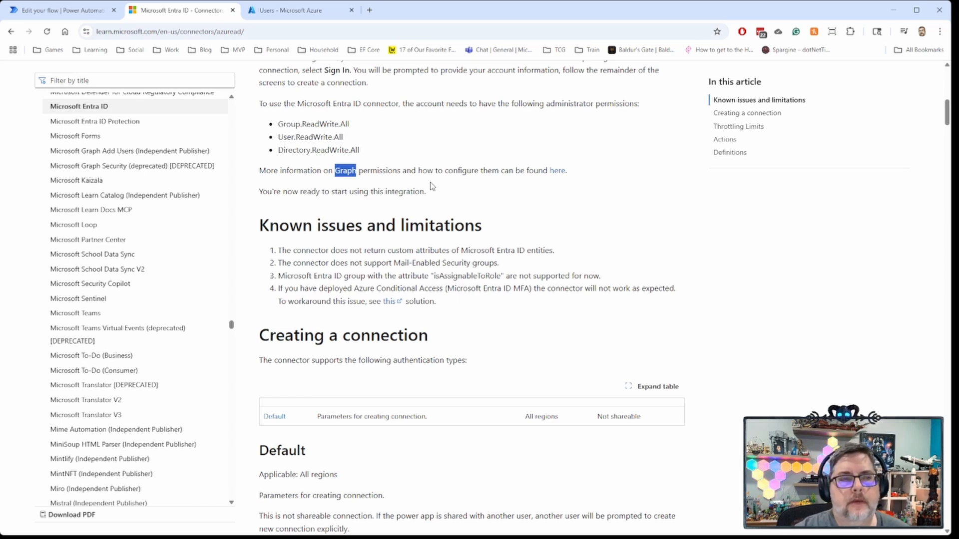
{"action": "mouse_move", "coordinate": [476, 215]}
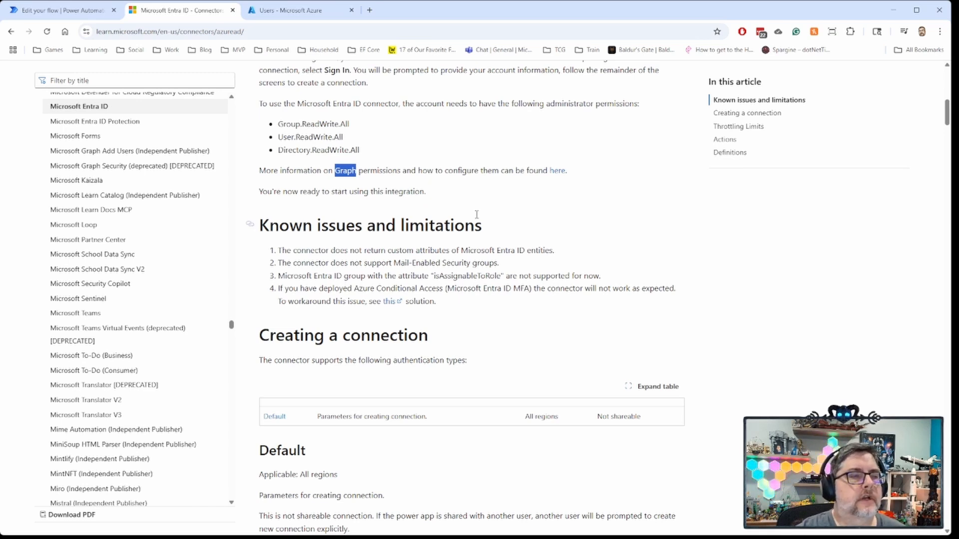
Highlight the known issue about custom attributes, then reach the connector's Actions table
{"action": "scroll", "scroll_direction": "down", "scroll_amount": 3}
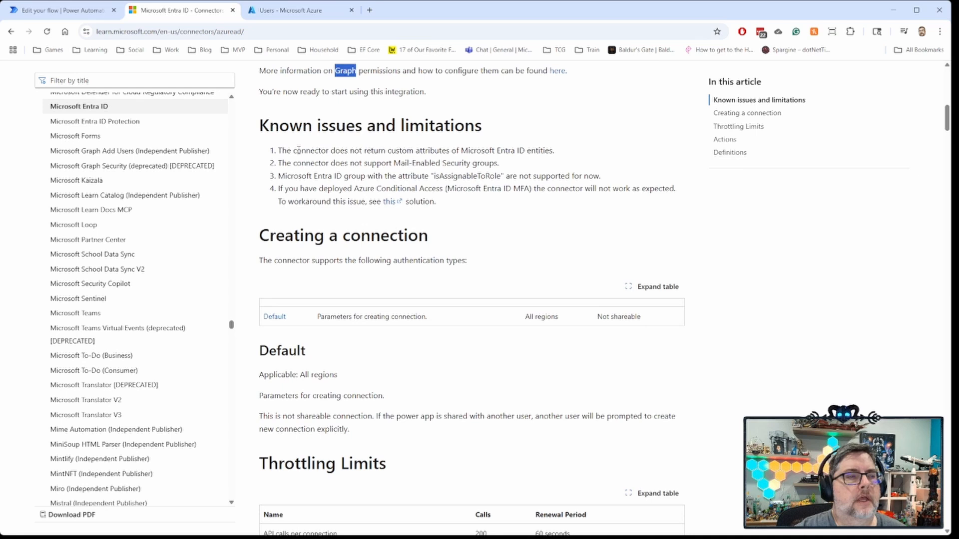
{"action": "left_click_drag", "start_coordinate": [294, 151], "coordinate": [451, 150]}
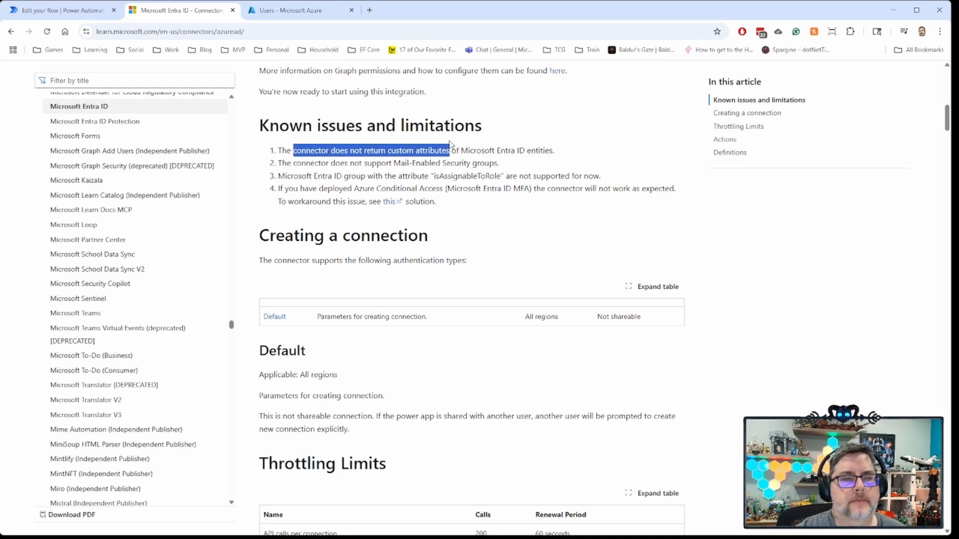
{"action": "mouse_move", "coordinate": [429, 186]}
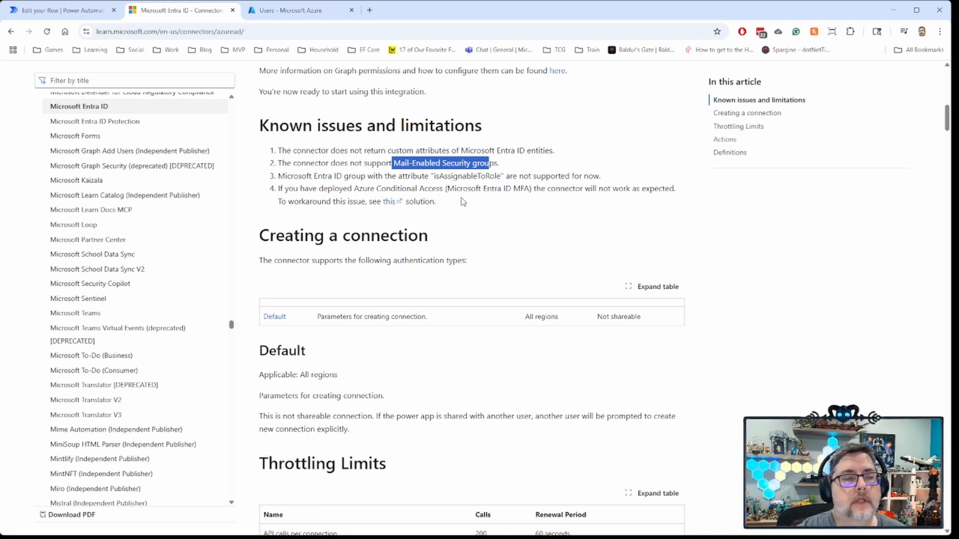
{"action": "scroll", "scroll_direction": "down", "scroll_amount": 3}
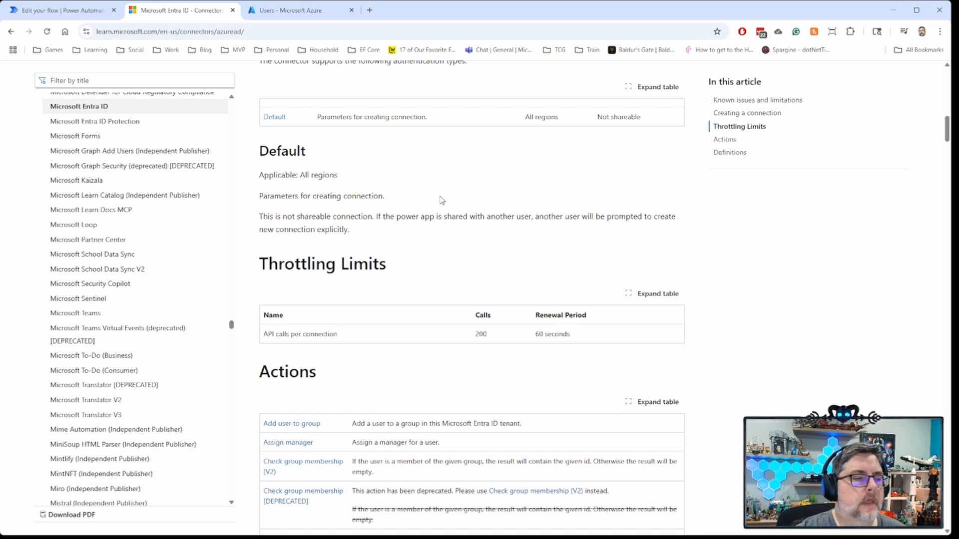
{"action": "scroll", "scroll_direction": "down", "scroll_amount": 3}
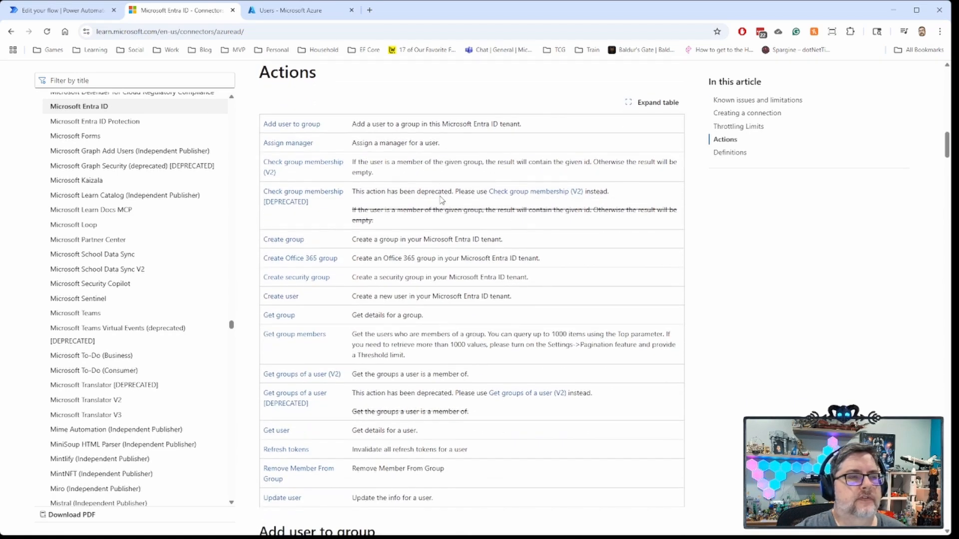
{"action": "scroll", "scroll_direction": "down", "scroll_amount": 3}
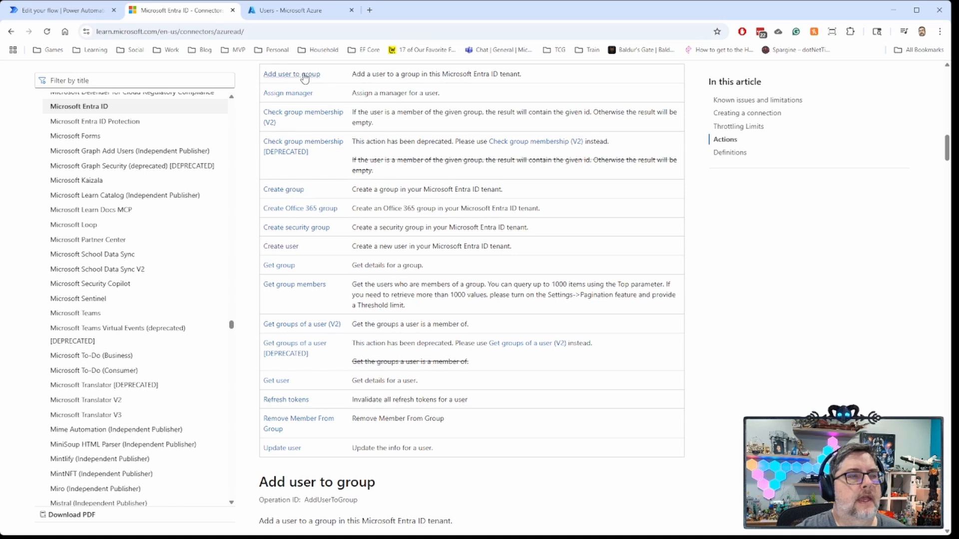
{"action": "mouse_move", "coordinate": [351, 132]}
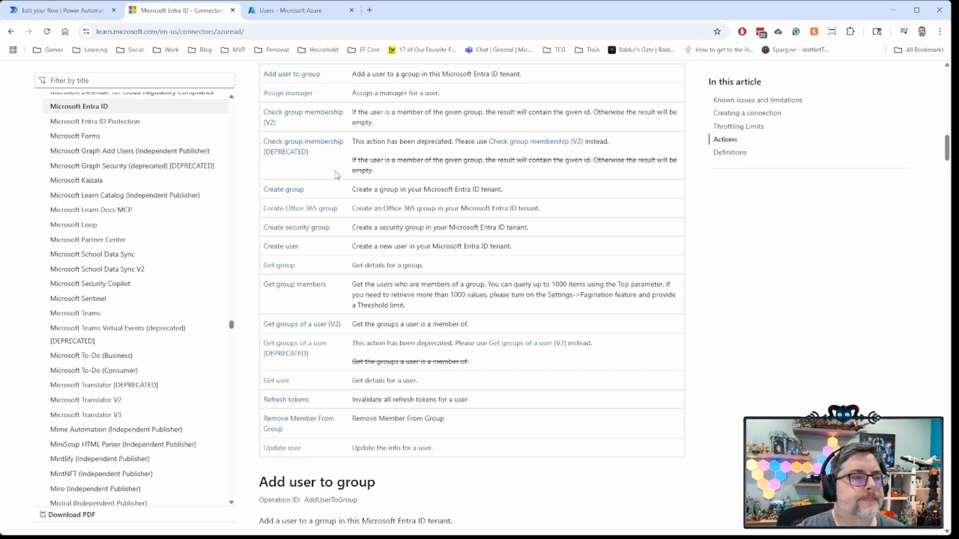
{"action": "mouse_move", "coordinate": [339, 213]}
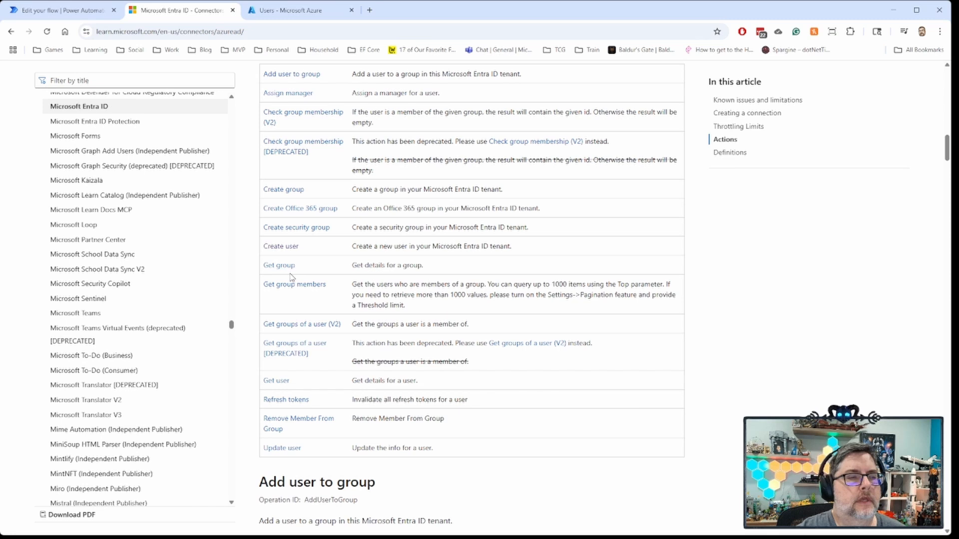
{"action": "mouse_move", "coordinate": [323, 303]}
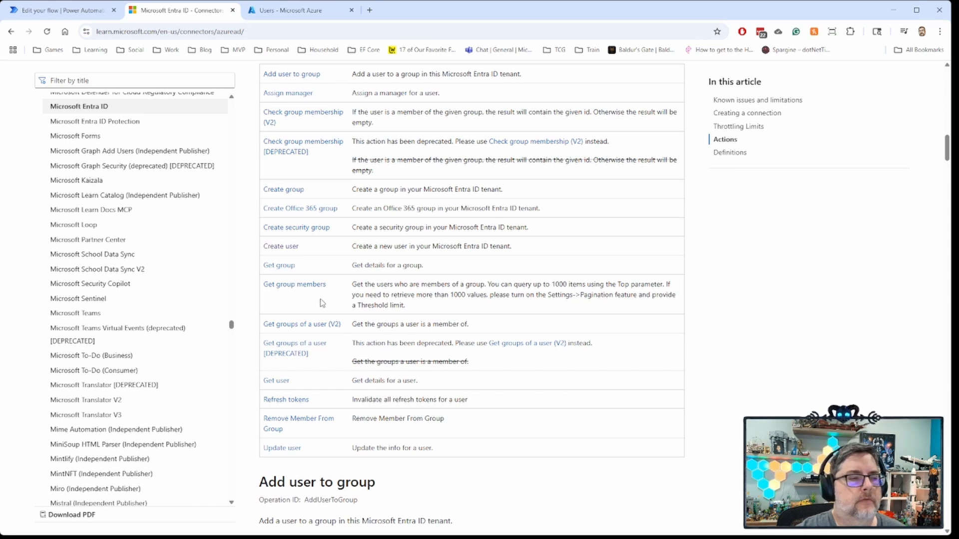
{"action": "mouse_move", "coordinate": [300, 332]}
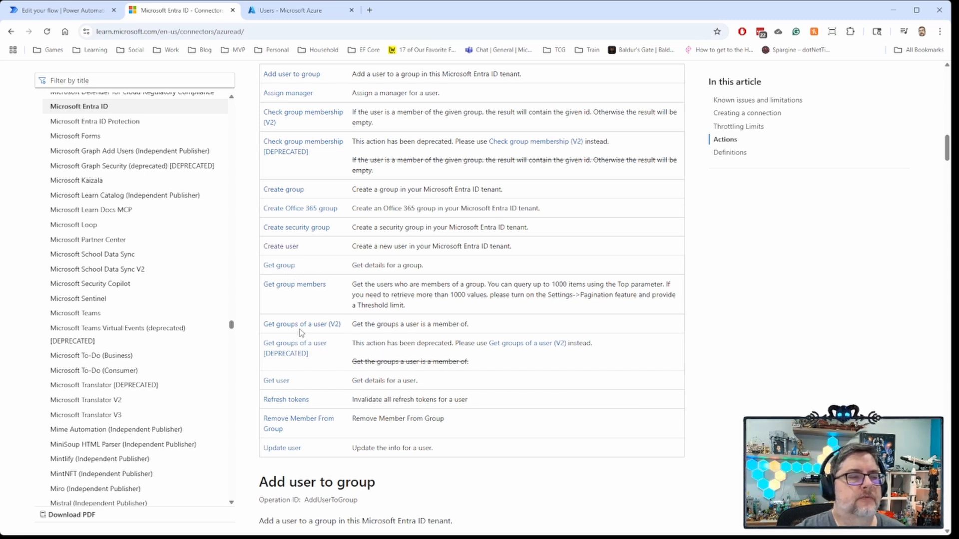
{"action": "mouse_move", "coordinate": [331, 426]}
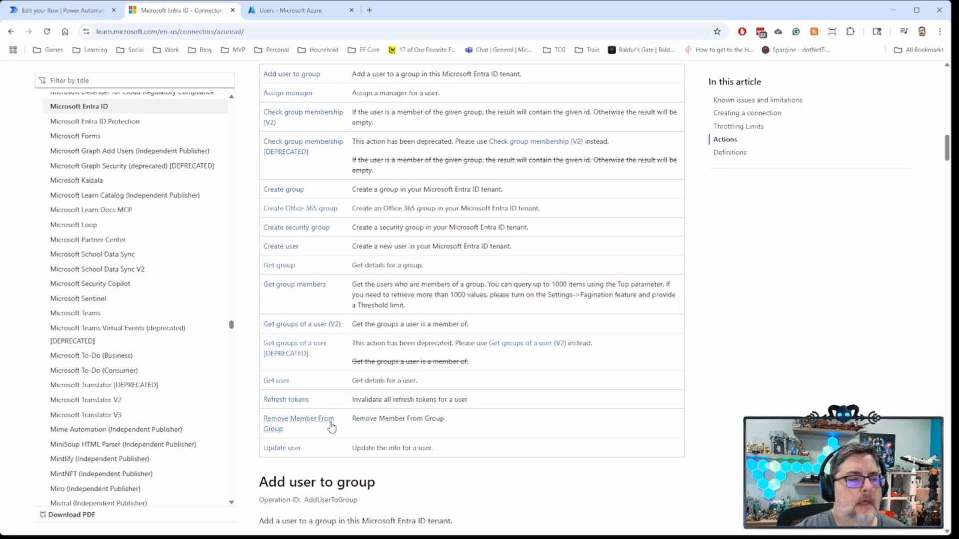
{"action": "mouse_move", "coordinate": [318, 395]}
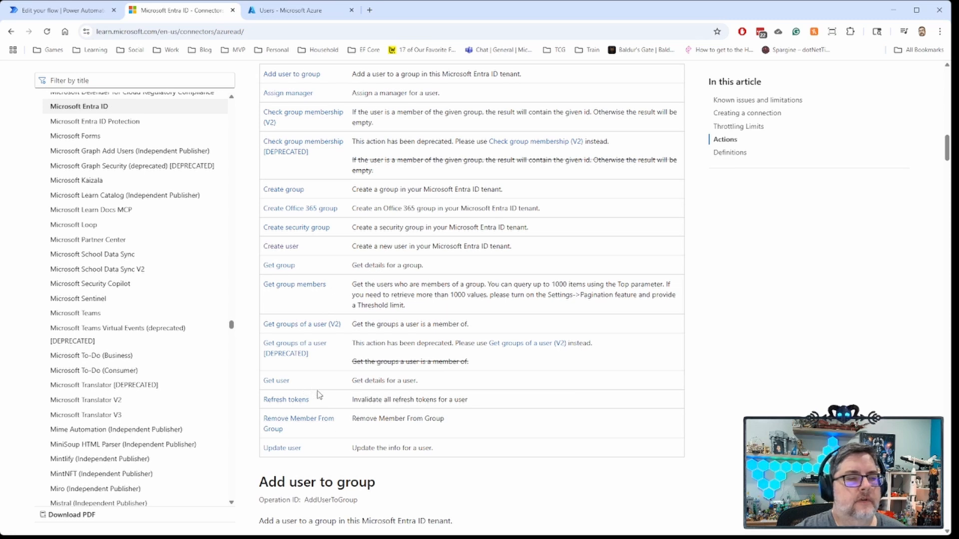
{"action": "mouse_move", "coordinate": [323, 413]}
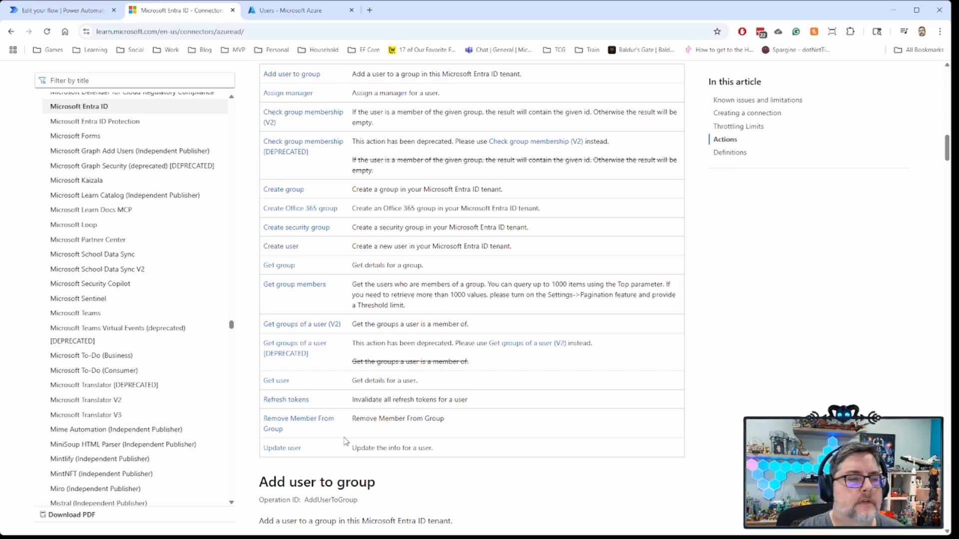
{"action": "mouse_move", "coordinate": [300, 434]}
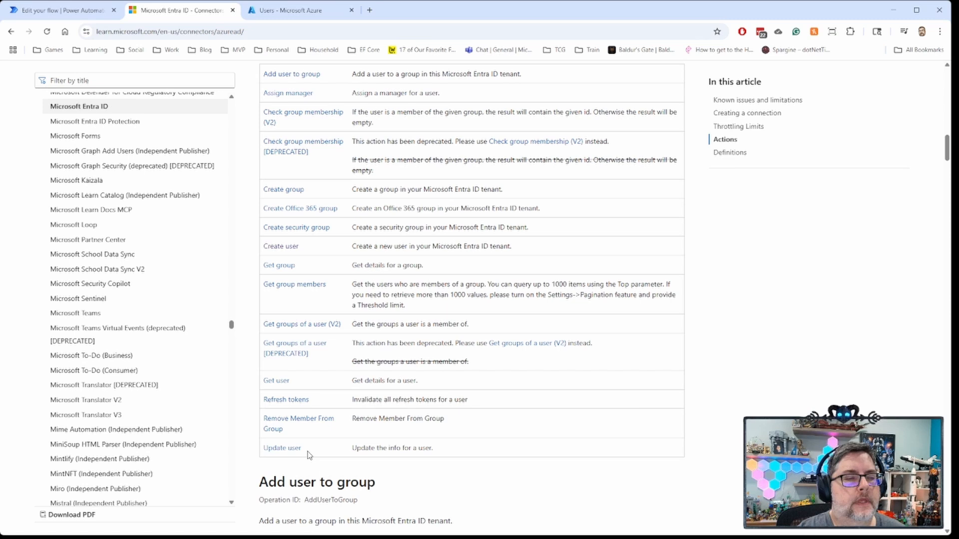
{"action": "mouse_move", "coordinate": [341, 450]}
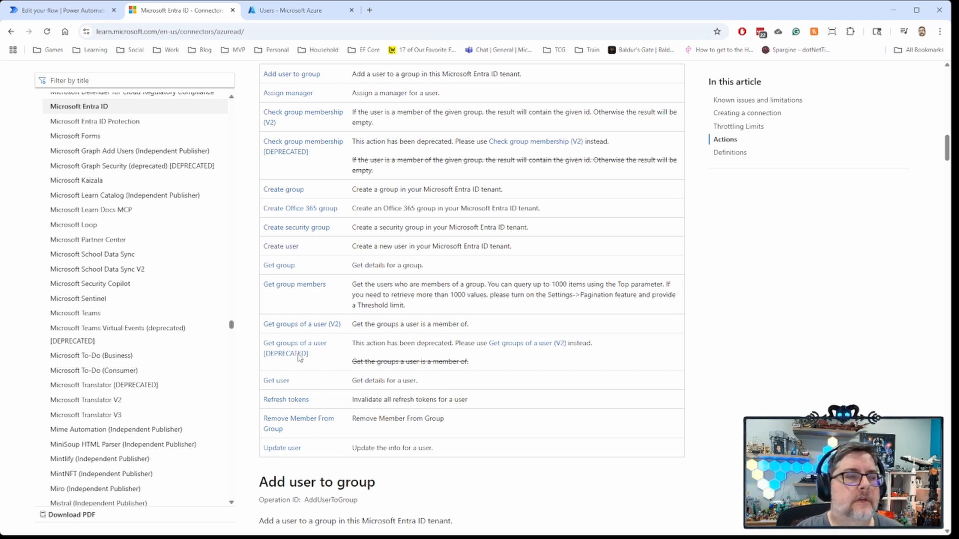
{"action": "mouse_move", "coordinate": [309, 253]}
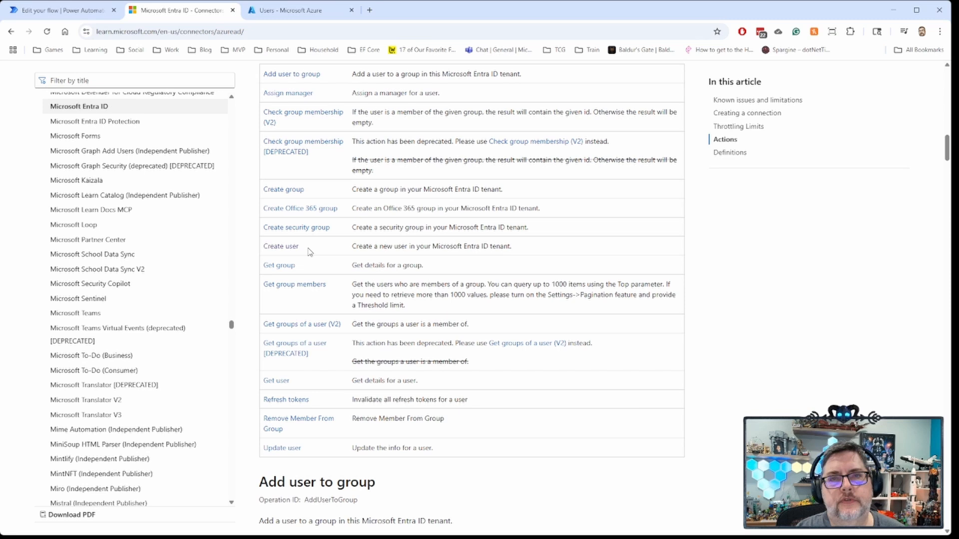
{"action": "mouse_move", "coordinate": [295, 382]}
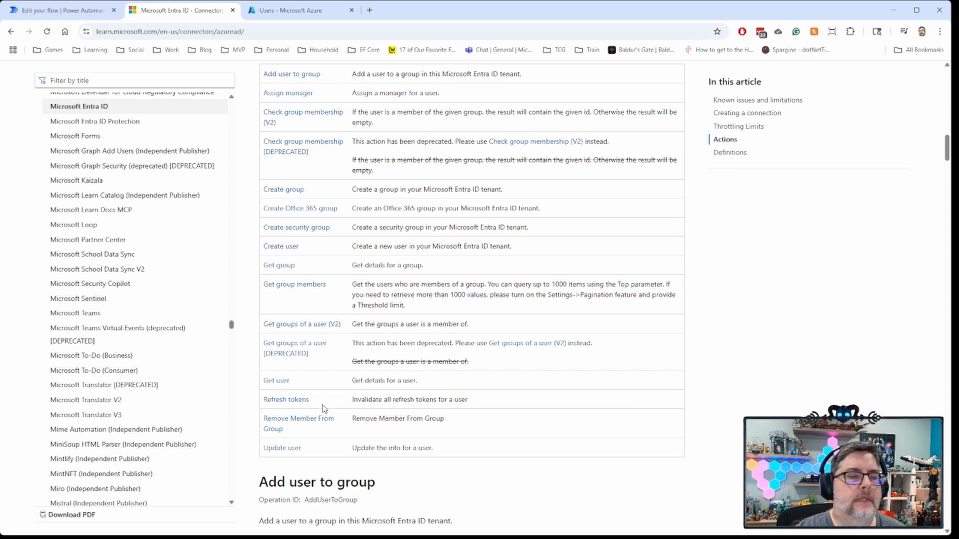
{"action": "mouse_move", "coordinate": [340, 345]}
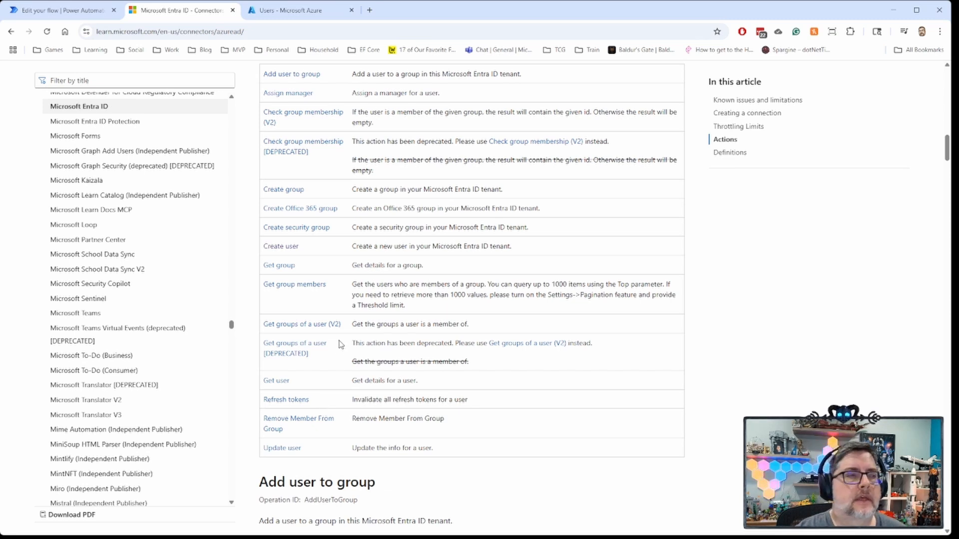
{"action": "mouse_move", "coordinate": [260, 59]}
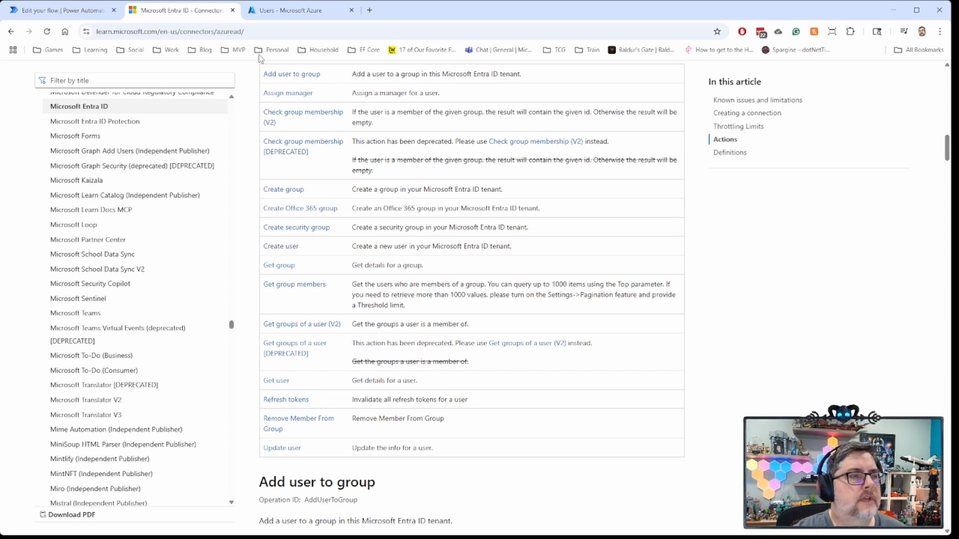
View the Azure portal's All users list, then return to the Entra Demo flow
{"action": "left_click", "coordinate": [294, 10]}
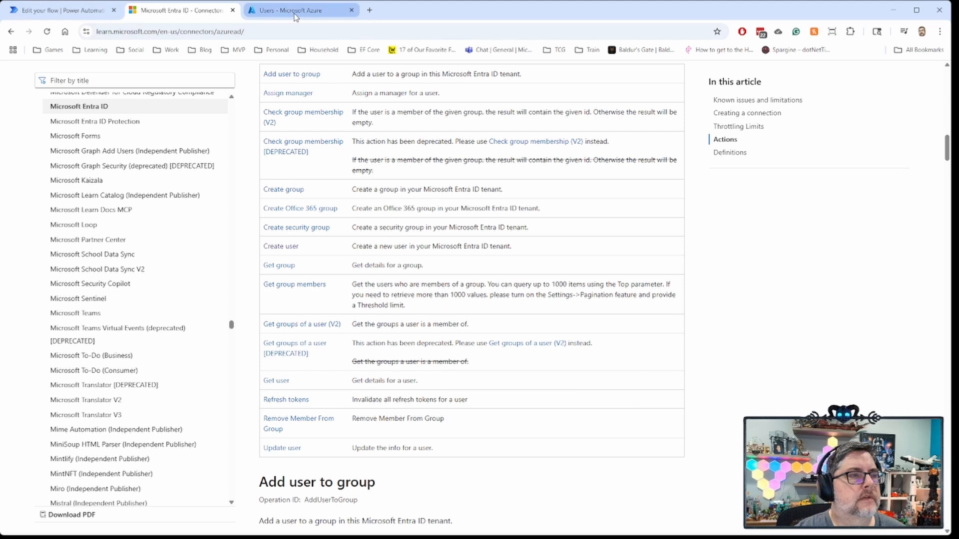
{"action": "left_click", "coordinate": [299, 10]}
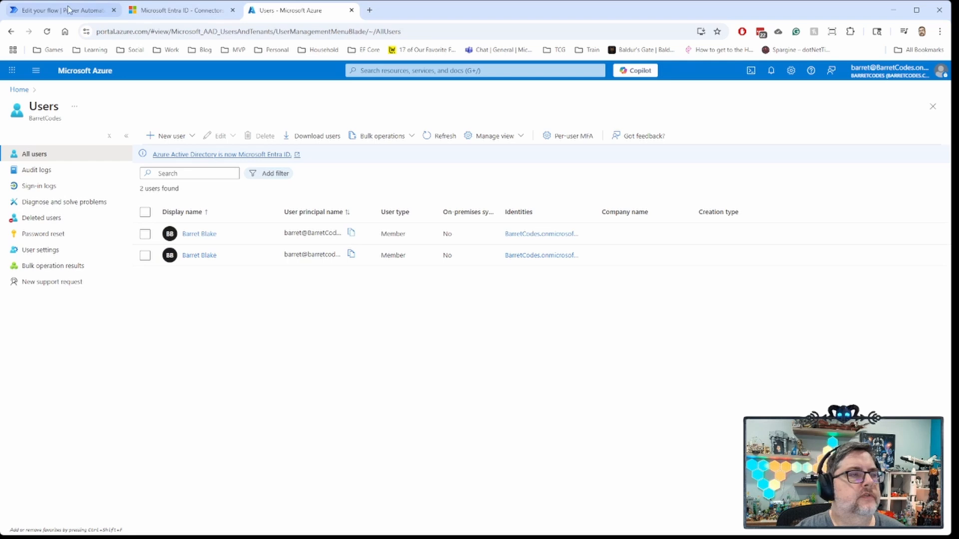
{"action": "left_click", "coordinate": [58, 10]}
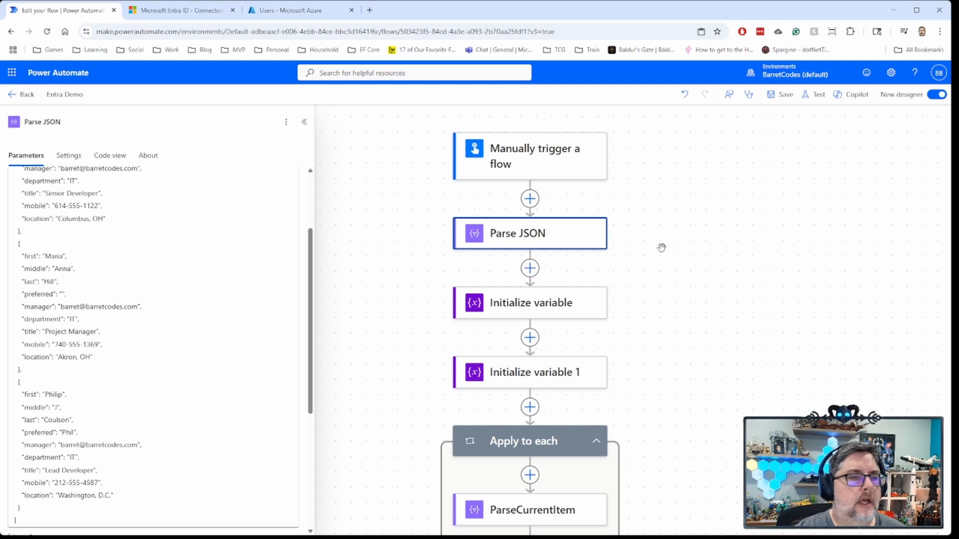
{"action": "mouse_move", "coordinate": [659, 249]}
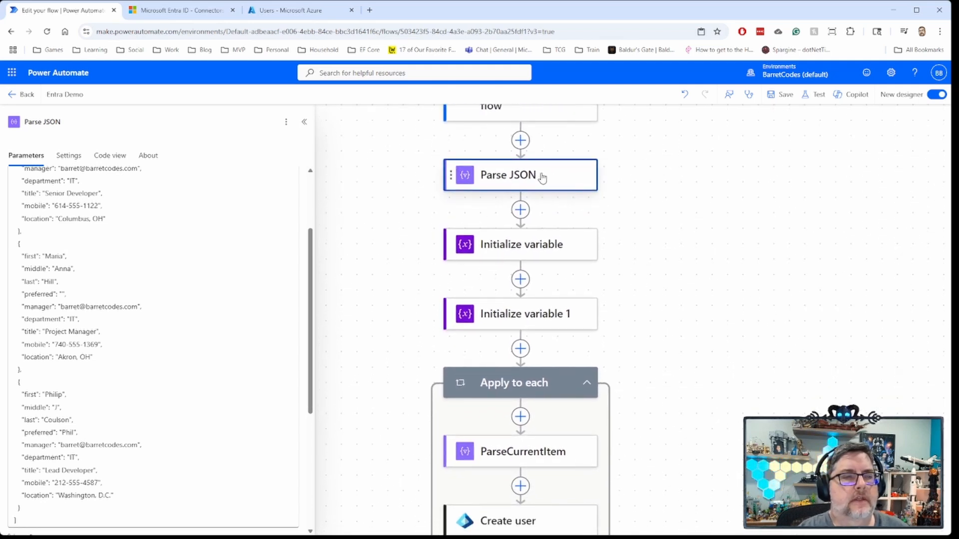
{"action": "mouse_move", "coordinate": [558, 196]}
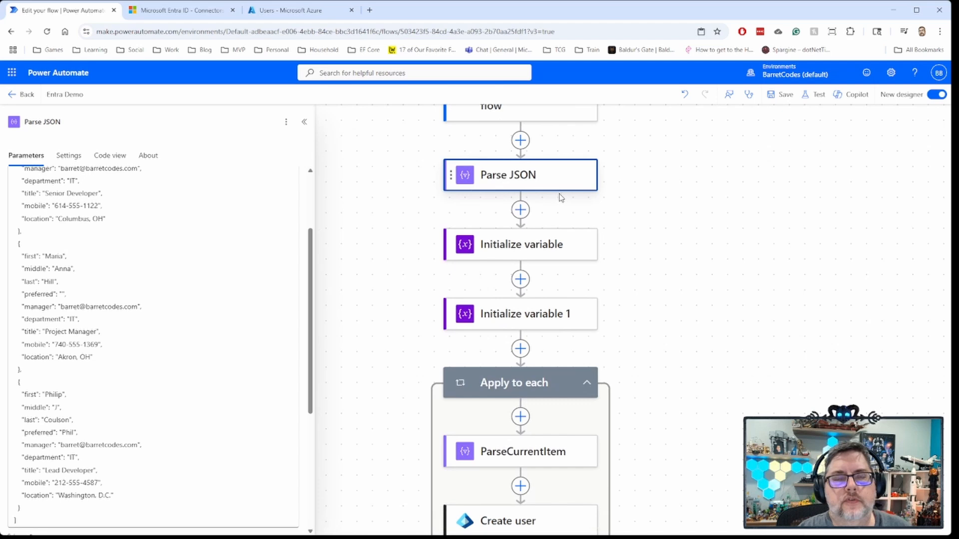
{"action": "scroll", "scroll_direction": "down", "scroll_amount": 3}
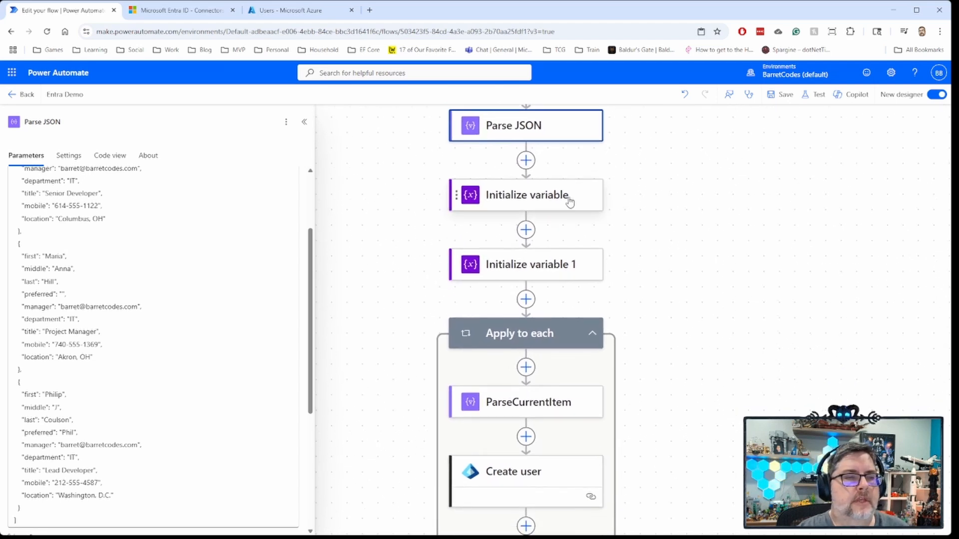
{"action": "scroll", "scroll_direction": "down", "scroll_amount": 3}
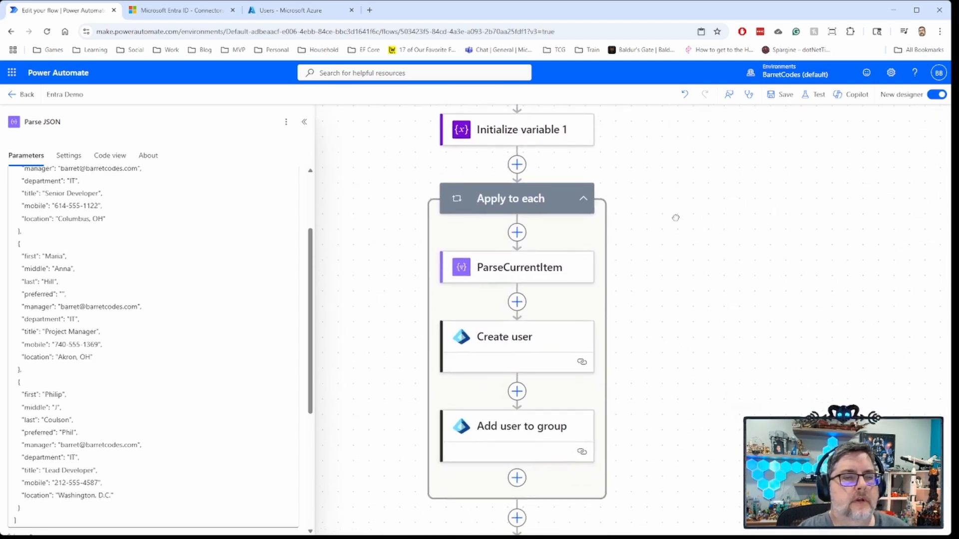
{"action": "scroll", "scroll_direction": "down", "scroll_amount": 3}
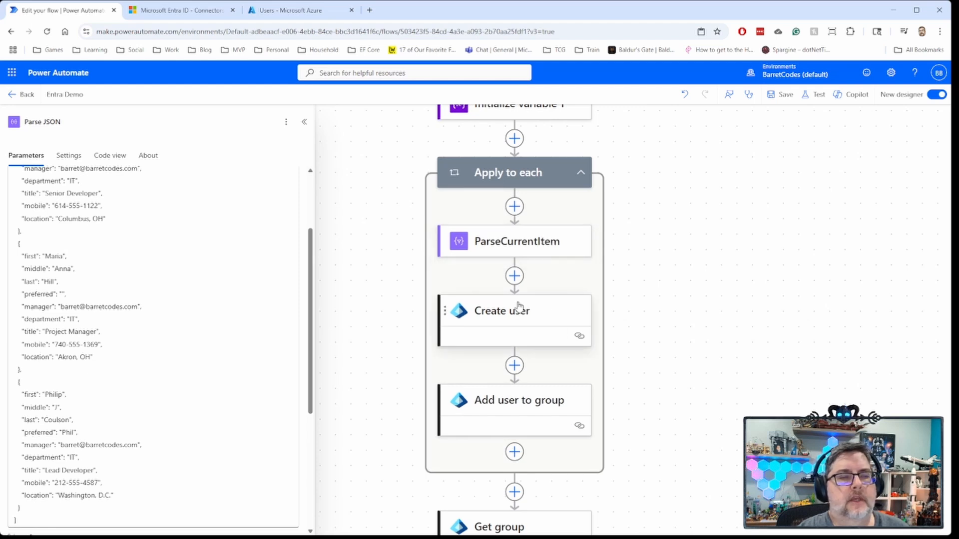
{"action": "mouse_move", "coordinate": [535, 418]}
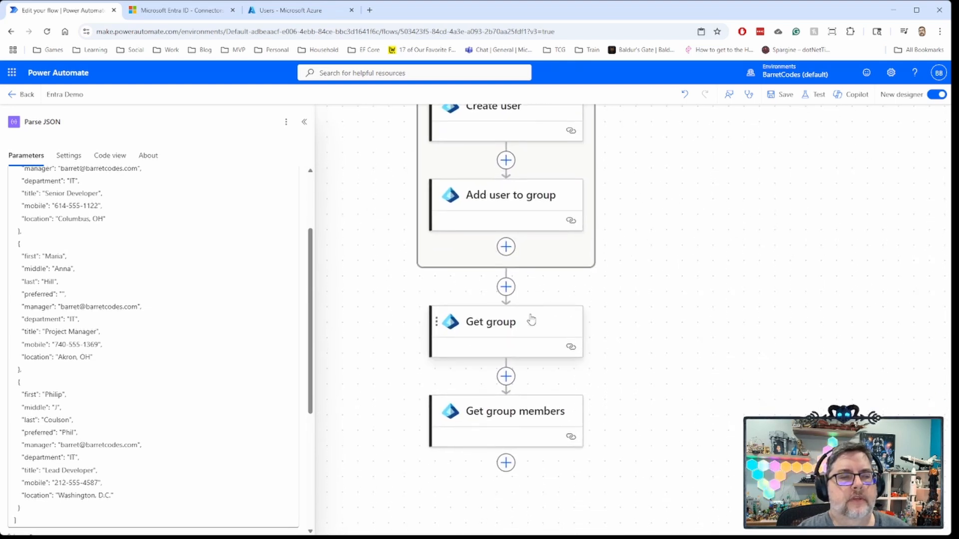
{"action": "scroll", "scroll_direction": "down", "scroll_amount": 3}
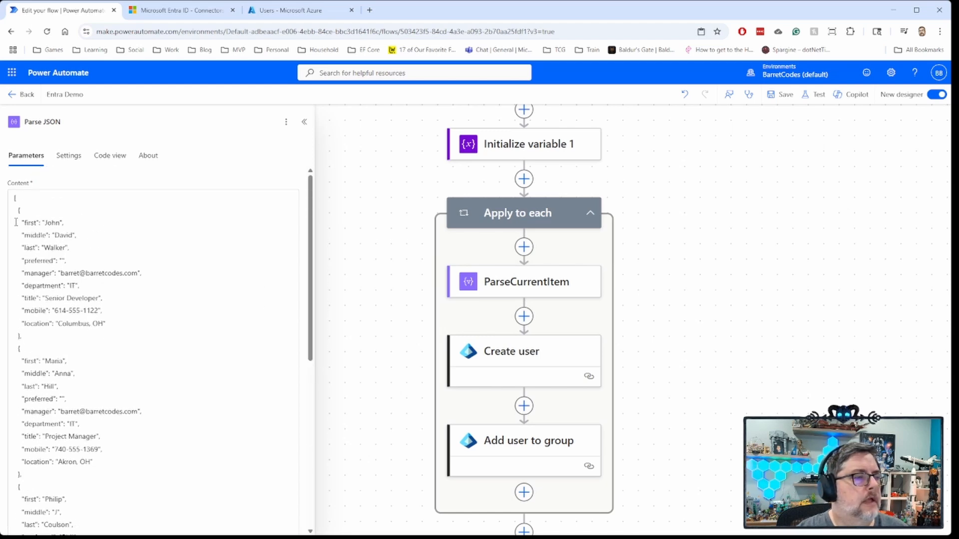
{"action": "left_click_drag", "start_coordinate": [12, 211], "coordinate": [18, 336]}
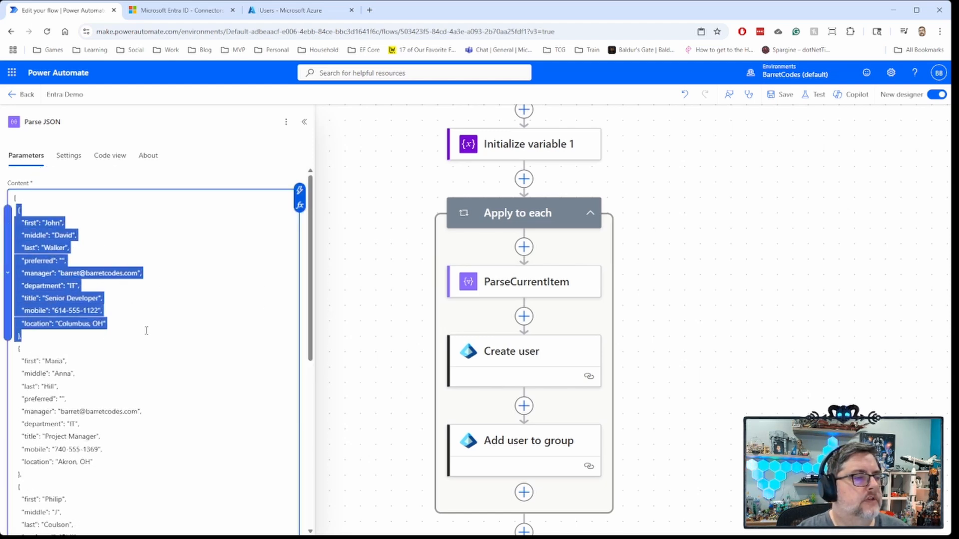
{"action": "mouse_move", "coordinate": [566, 303]}
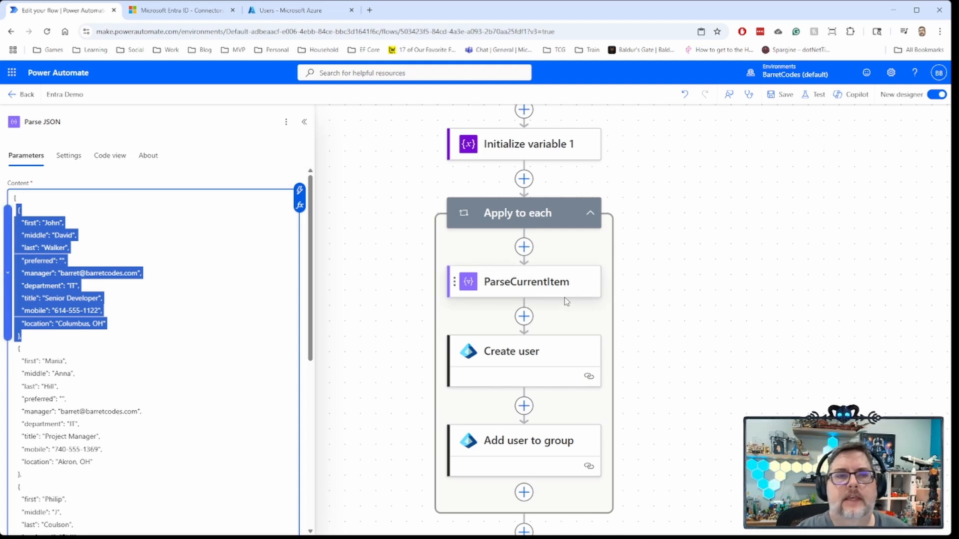
{"action": "mouse_move", "coordinate": [552, 282]}
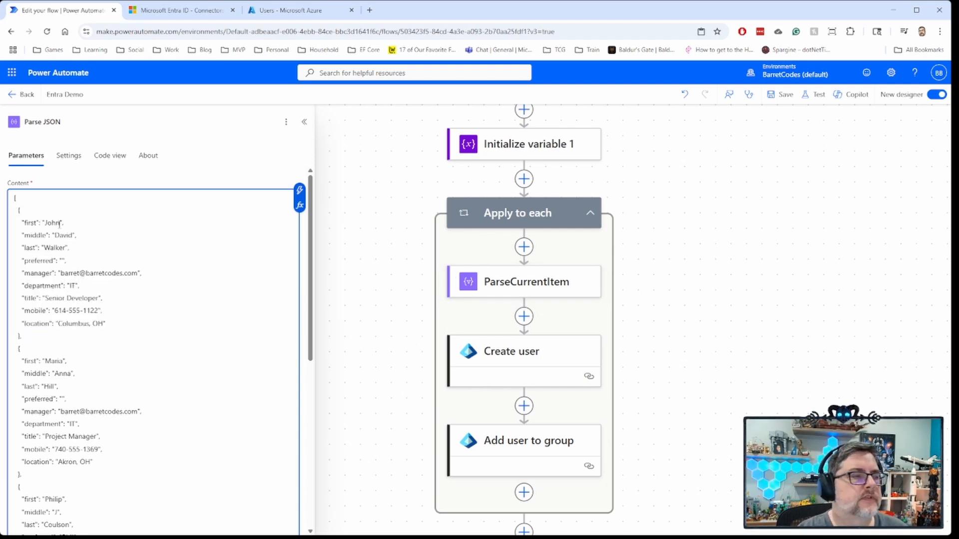
{"action": "double_click", "coordinate": [30, 222]}
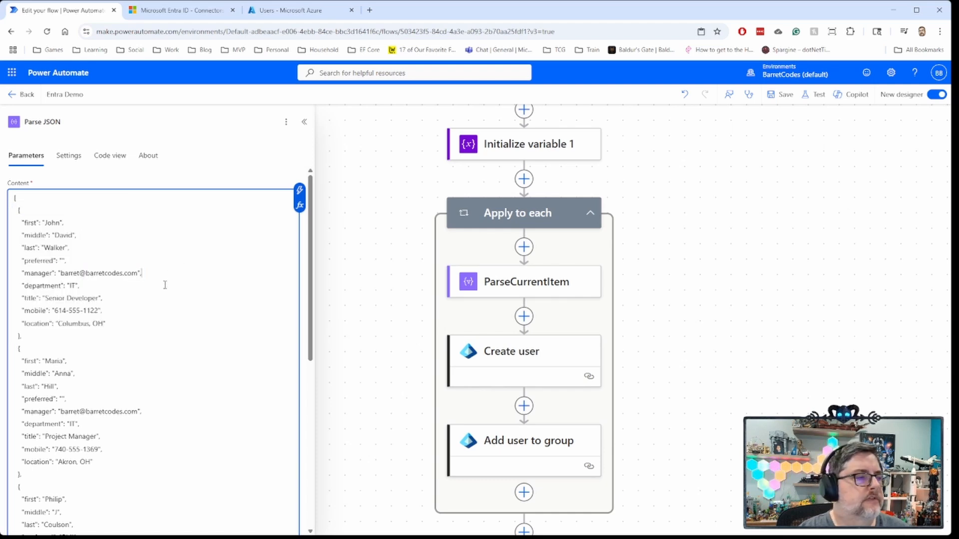
{"action": "scroll", "scroll_direction": "down", "scroll_amount": 3}
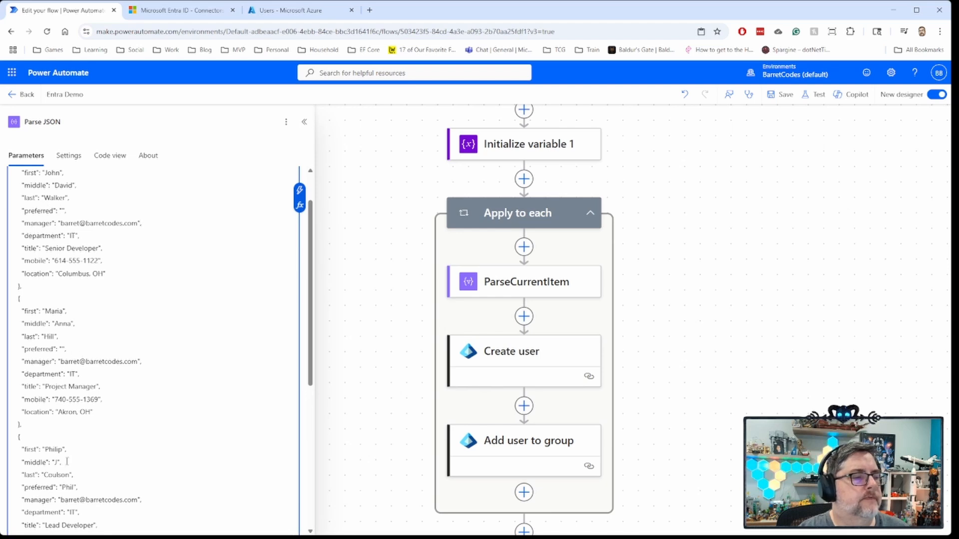
{"action": "scroll", "scroll_direction": "down", "scroll_amount": 3}
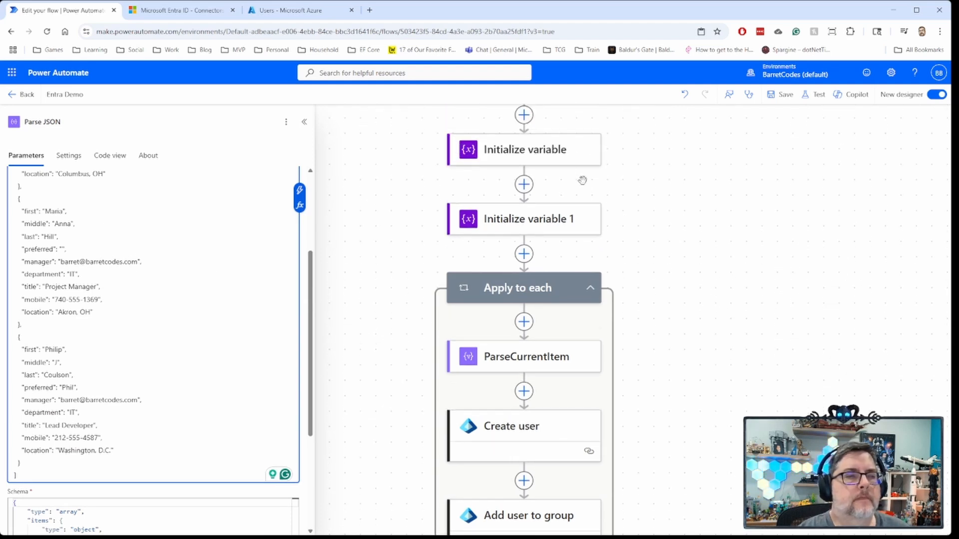
Review the resultsOutput and groupId variables, then show the Create user action's mappings
{"action": "left_click", "coordinate": [522, 149]}
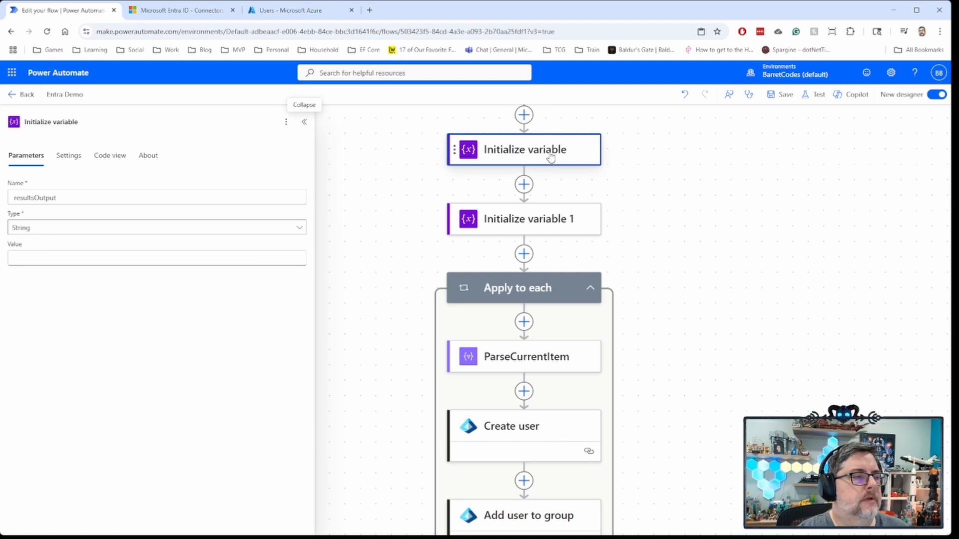
{"action": "mouse_move", "coordinate": [121, 215]}
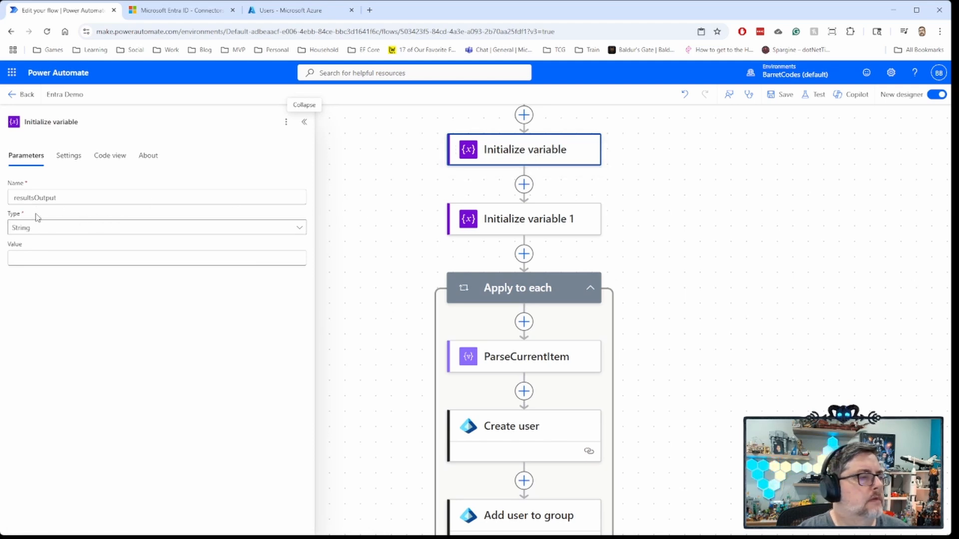
{"action": "left_click", "coordinate": [523, 219]}
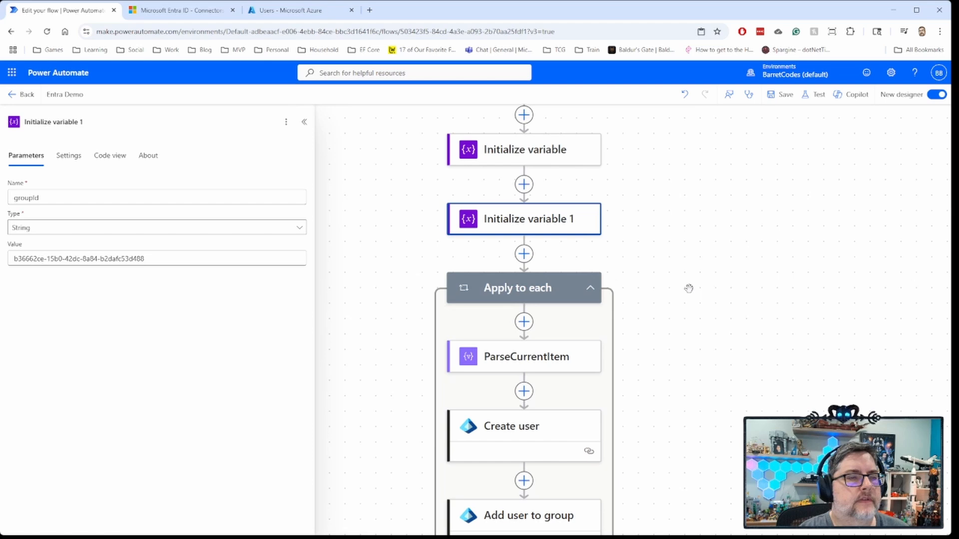
{"action": "mouse_move", "coordinate": [646, 273]}
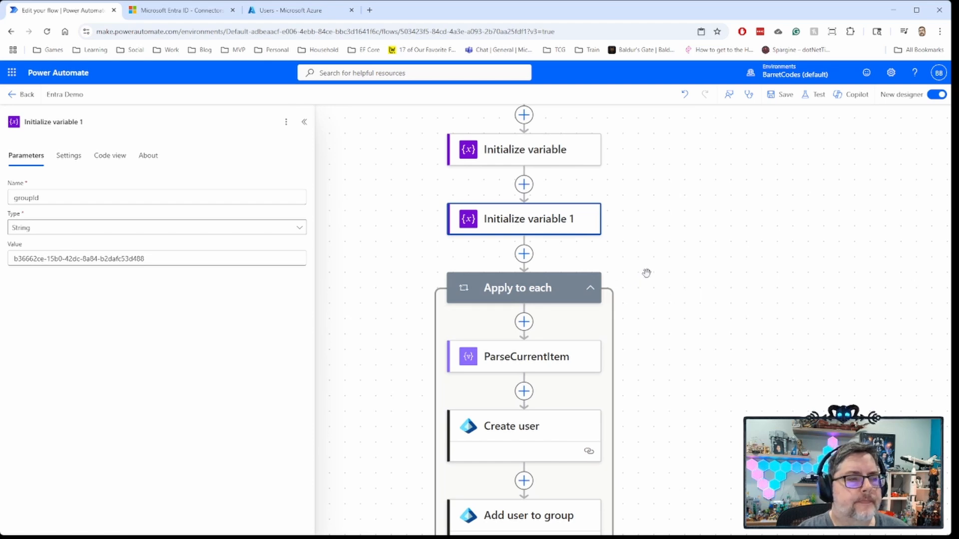
{"action": "mouse_move", "coordinate": [567, 246]}
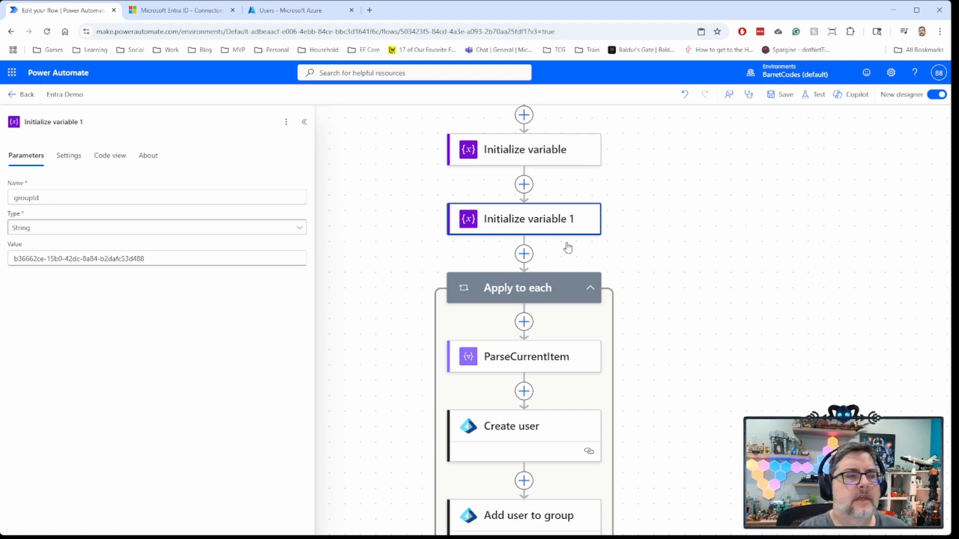
{"action": "left_click", "coordinate": [523, 427]}
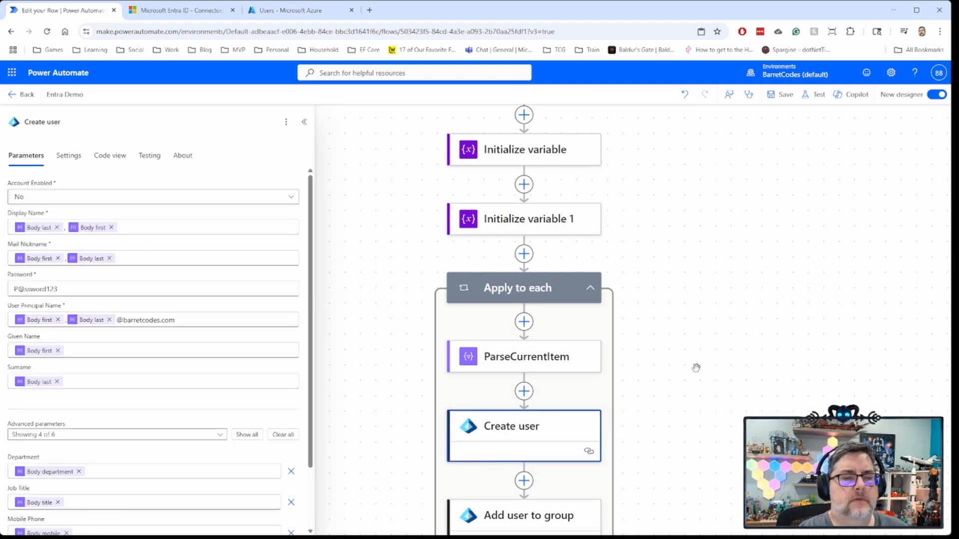
Review Get group's group ID expression, then show ParseCurrentItem's content and schema
{"action": "left_click", "coordinate": [507, 343]}
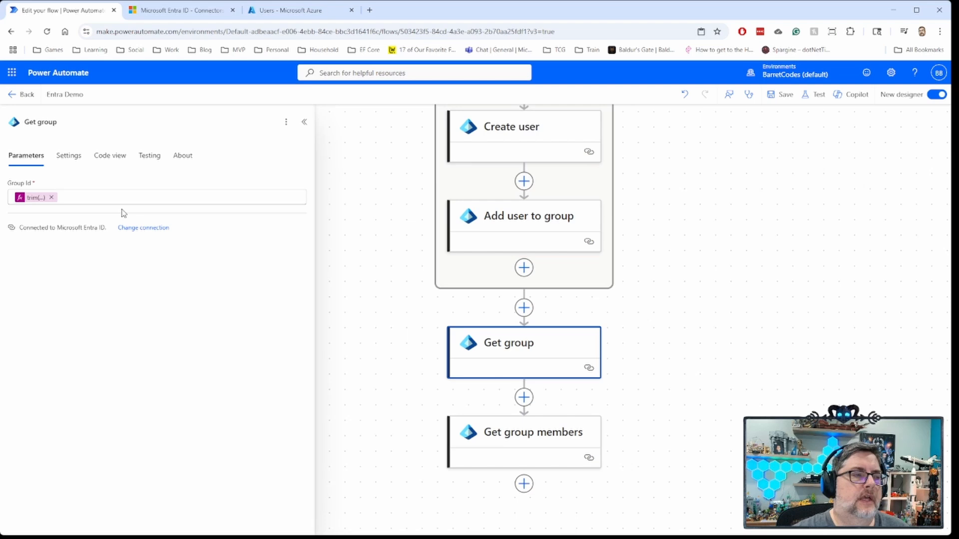
{"action": "mouse_move", "coordinate": [162, 273]}
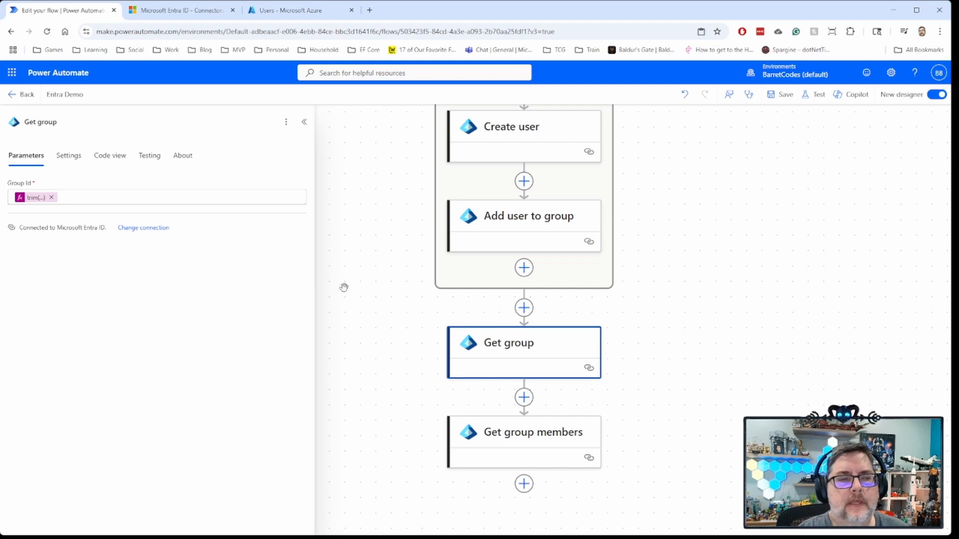
{"action": "mouse_move", "coordinate": [458, 290]}
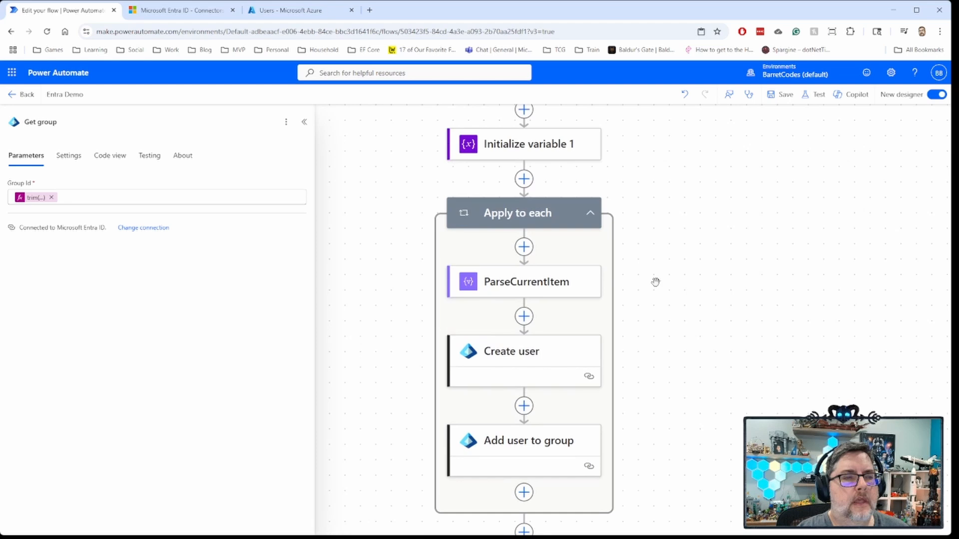
{"action": "left_click", "coordinate": [522, 281]}
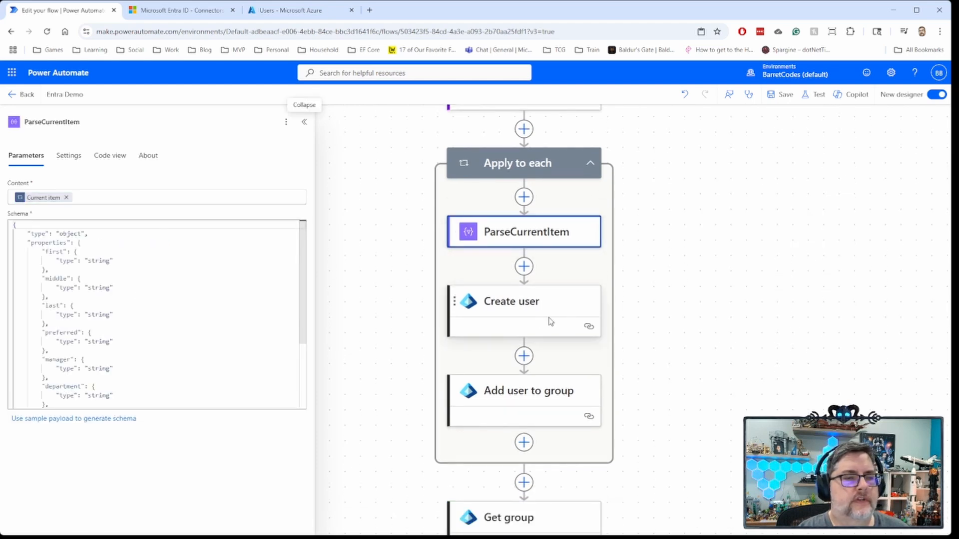
Review Create user's Account Enabled choice, leaving the account disabled, and its mappings
{"action": "left_click", "coordinate": [511, 301]}
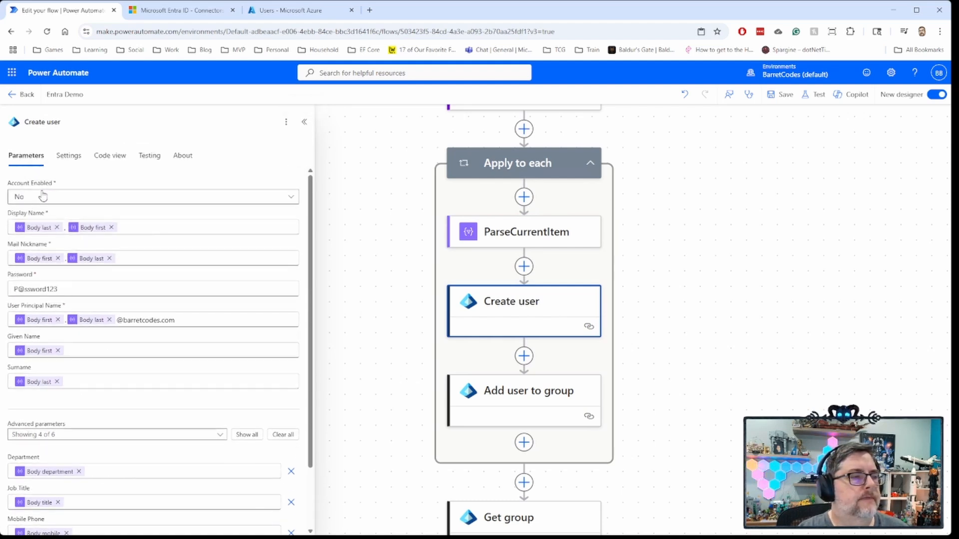
{"action": "left_click", "coordinate": [152, 197]}
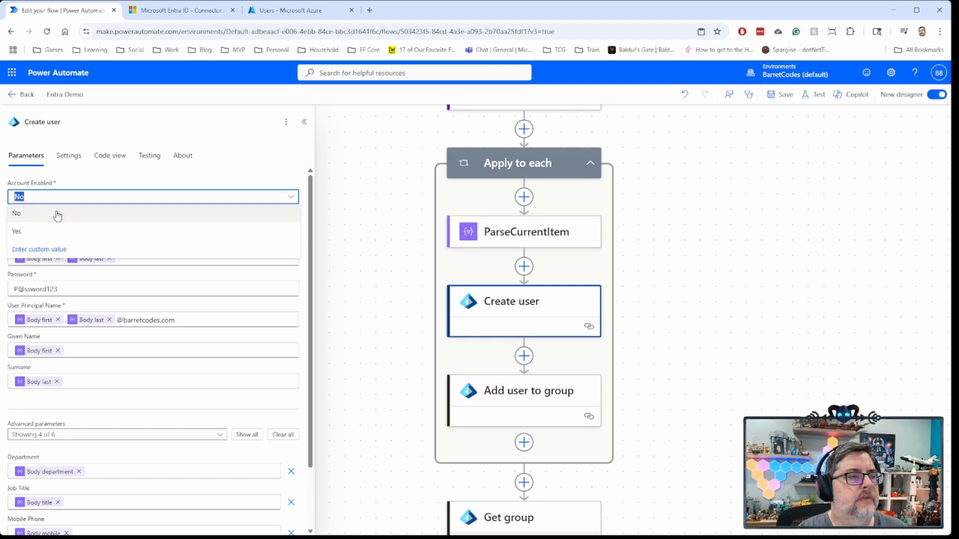
{"action": "left_click", "coordinate": [16, 213]}
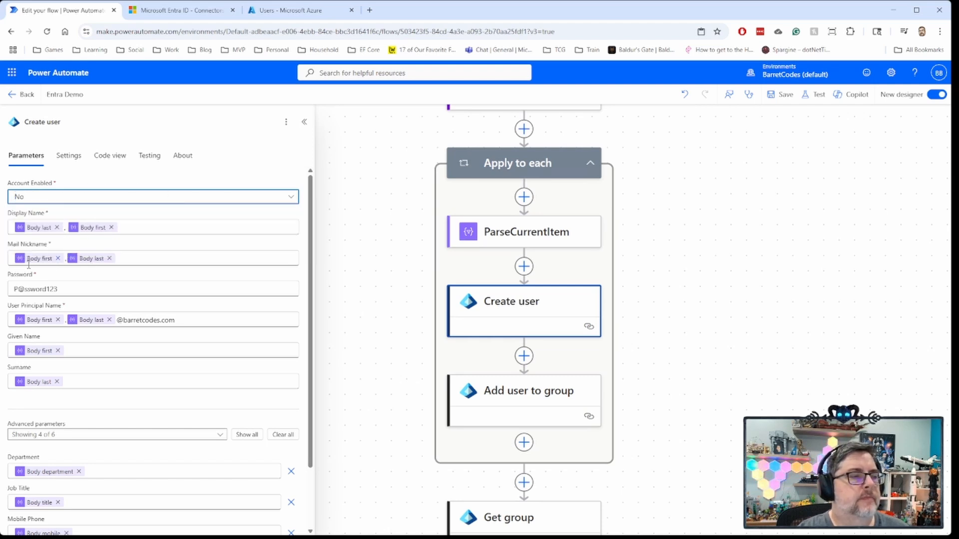
{"action": "scroll", "scroll_direction": "down", "scroll_amount": 3}
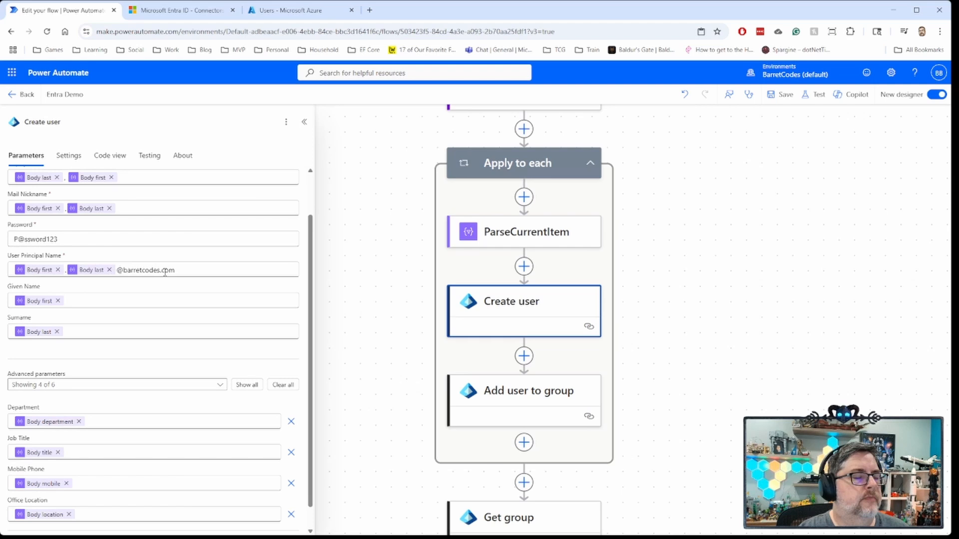
{"action": "scroll", "scroll_direction": "down", "scroll_amount": 3}
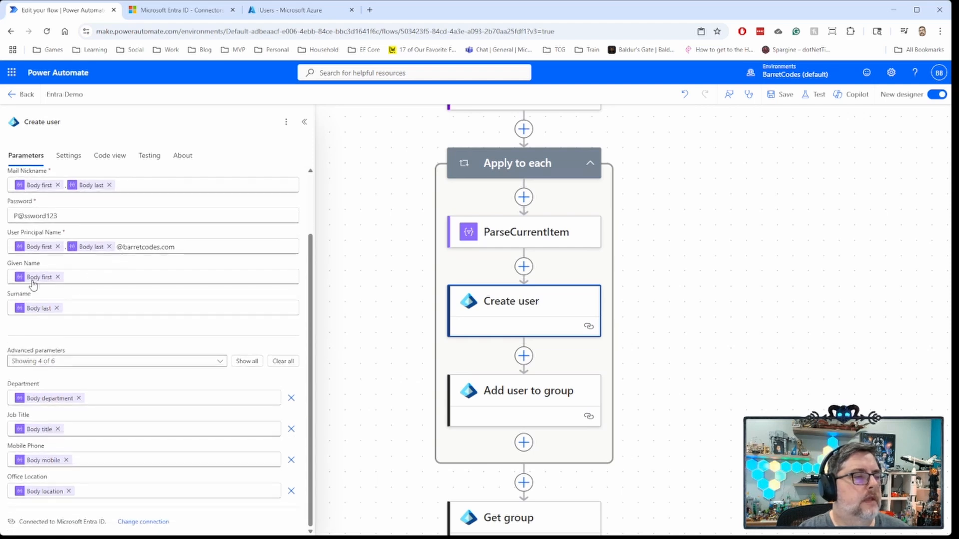
{"action": "mouse_move", "coordinate": [39, 277]}
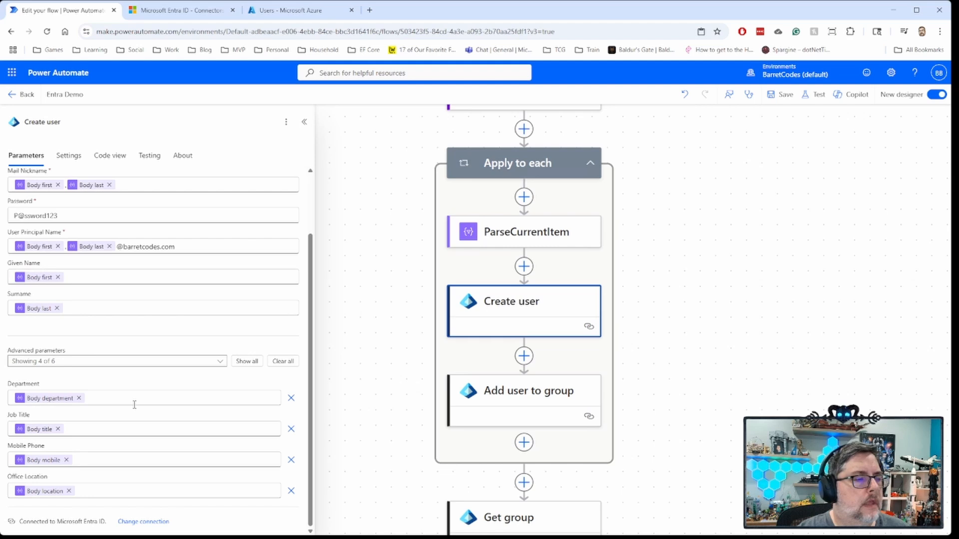
Reveal all advanced user fields, then show the Add user to group step's settings
{"action": "left_click", "coordinate": [247, 360]}
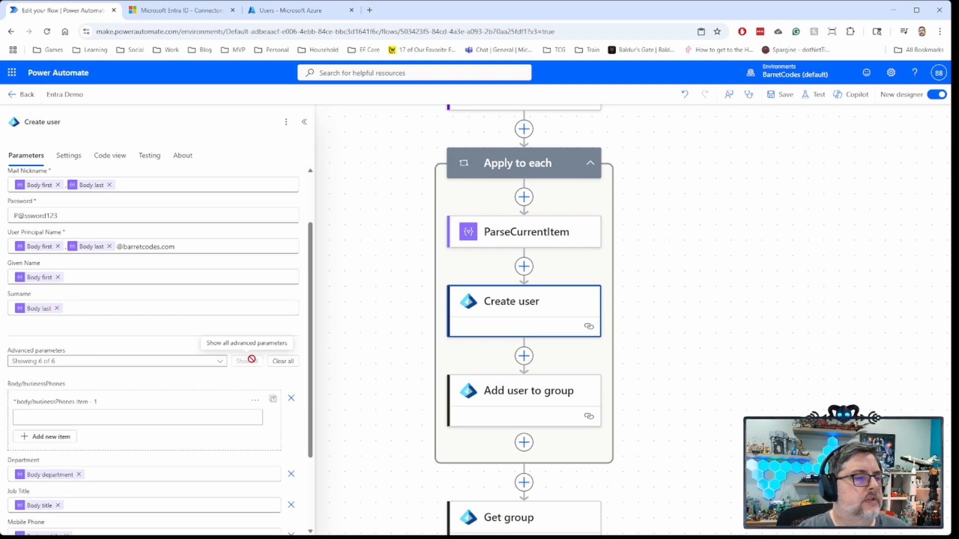
{"action": "scroll", "scroll_direction": "down", "scroll_amount": 3}
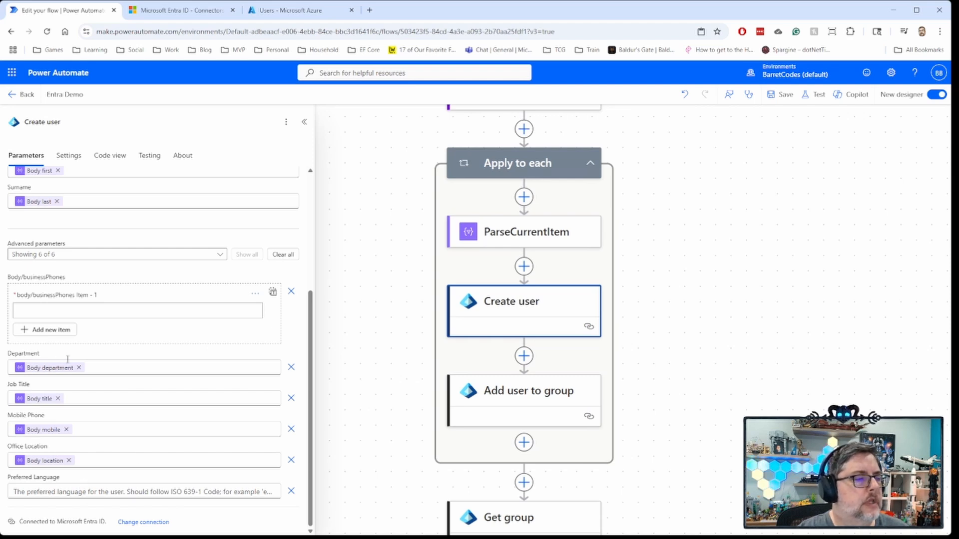
{"action": "mouse_move", "coordinate": [70, 444]}
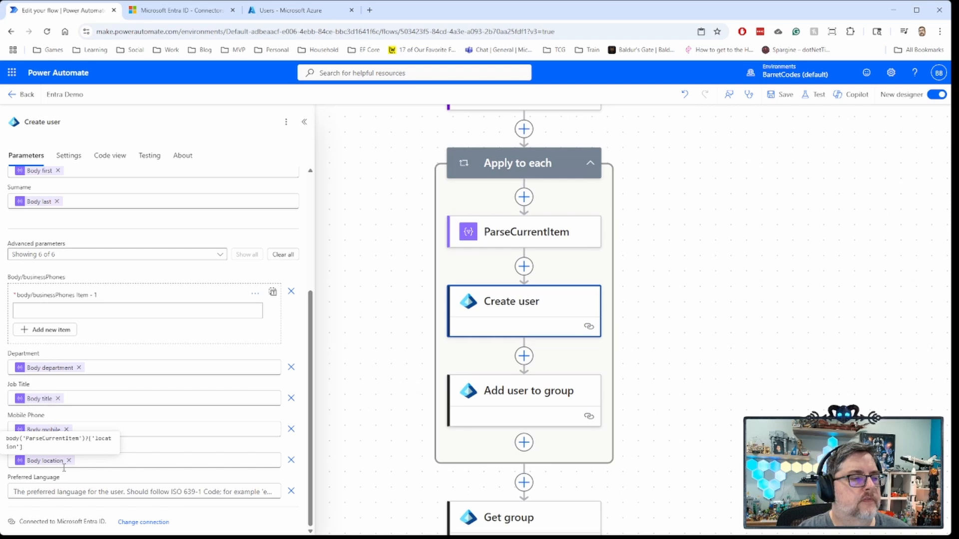
{"action": "mouse_move", "coordinate": [103, 288]}
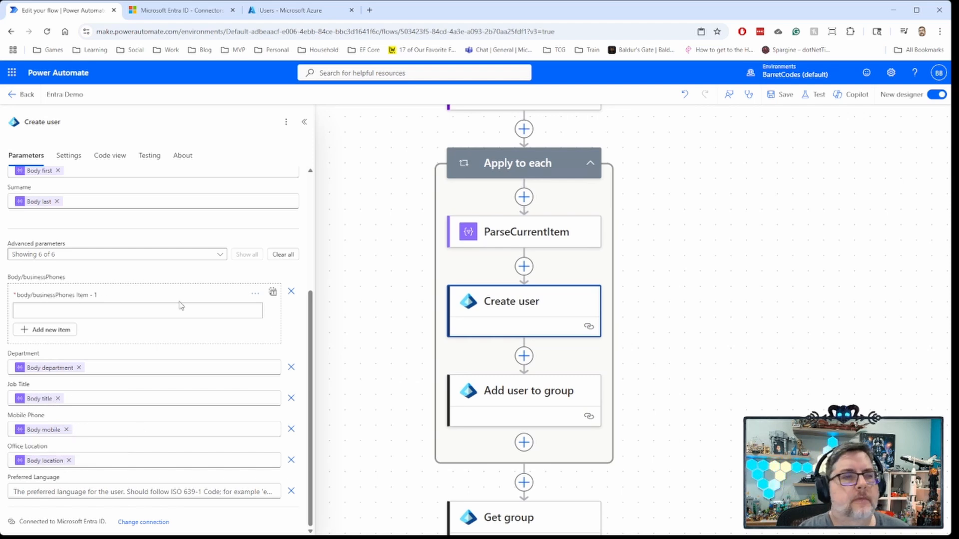
{"action": "left_click", "coordinate": [527, 390]}
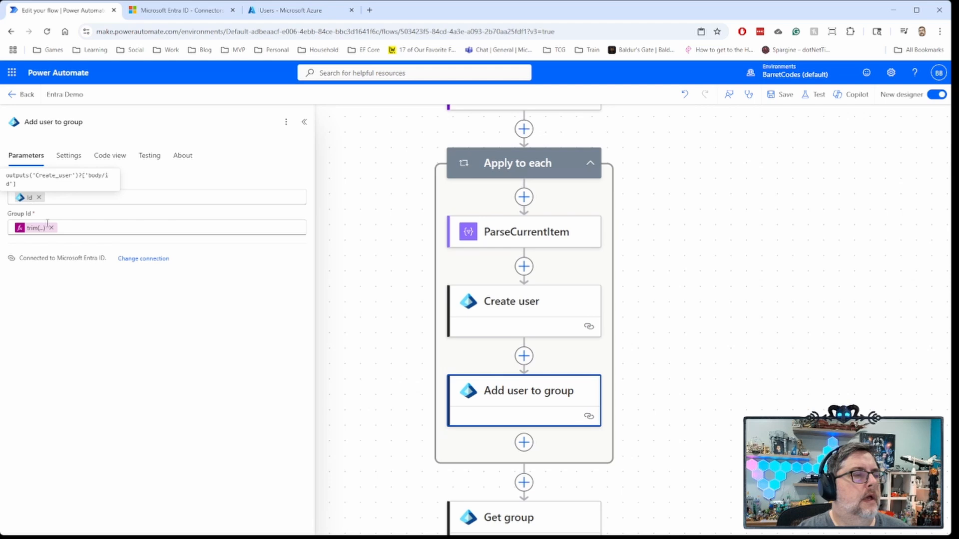
Switch to the Azure portal's Users list, still holding two users
{"action": "left_click", "coordinate": [299, 10]}
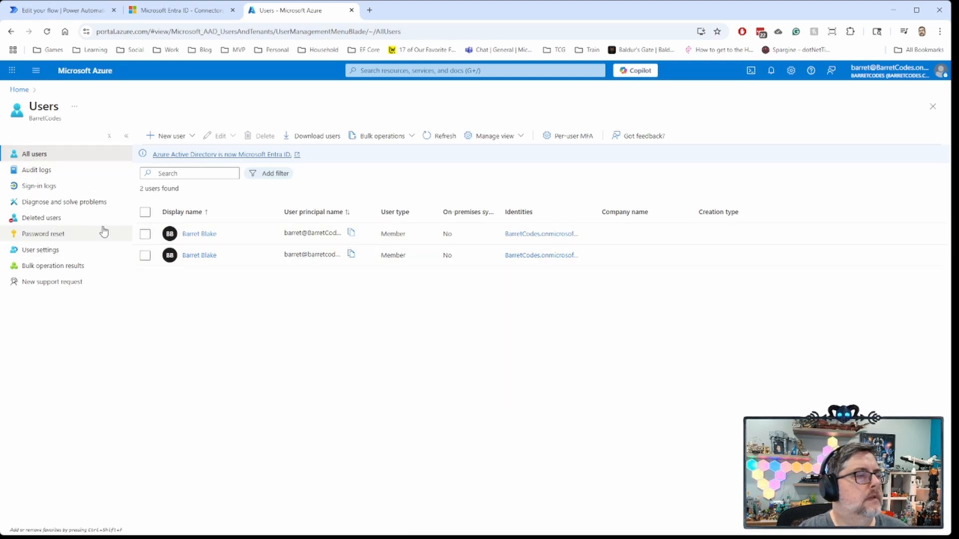
Check the tenant's groups via Entra ID overview, then return to the flow
{"action": "left_click", "coordinate": [19, 89]}
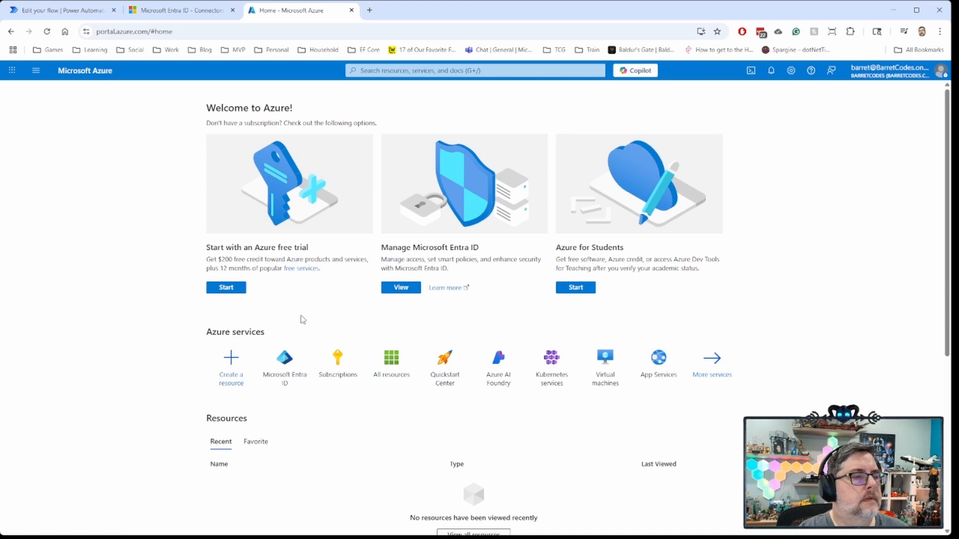
{"action": "left_click", "coordinate": [401, 288]}
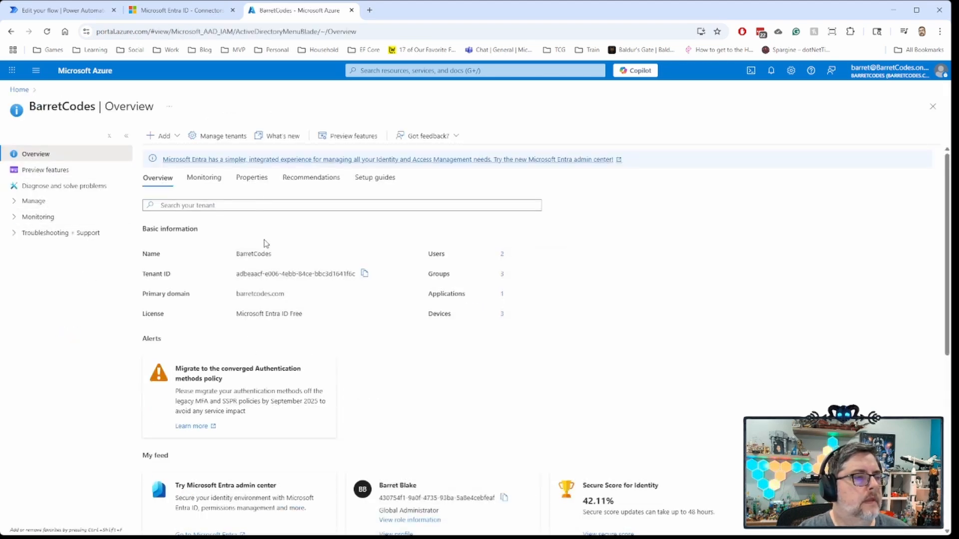
{"action": "mouse_move", "coordinate": [506, 273]}
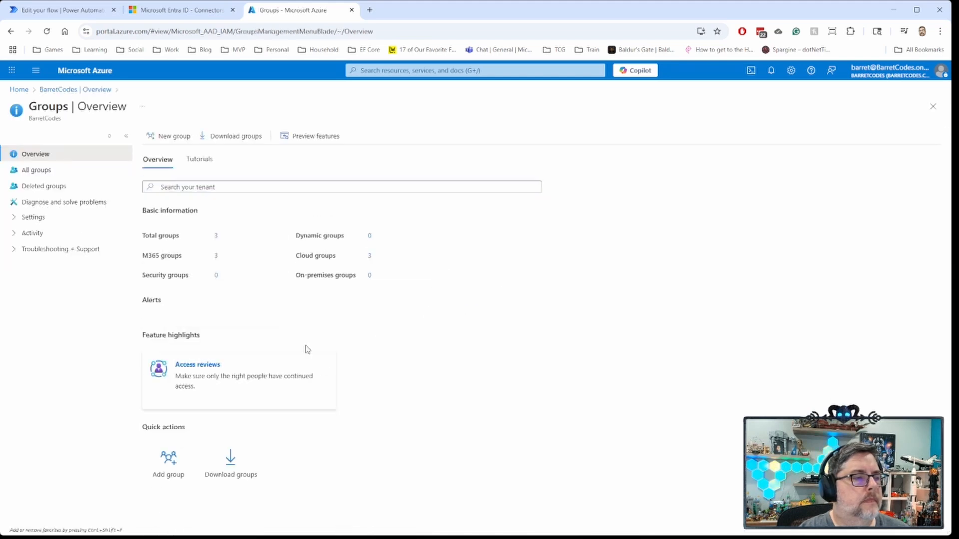
{"action": "left_click", "coordinate": [36, 170]}
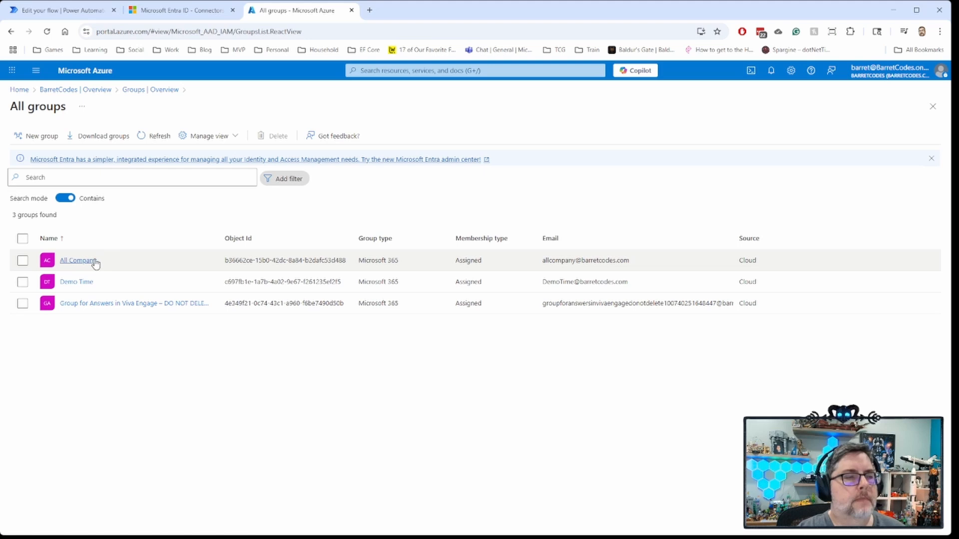
{"action": "mouse_move", "coordinate": [190, 282]}
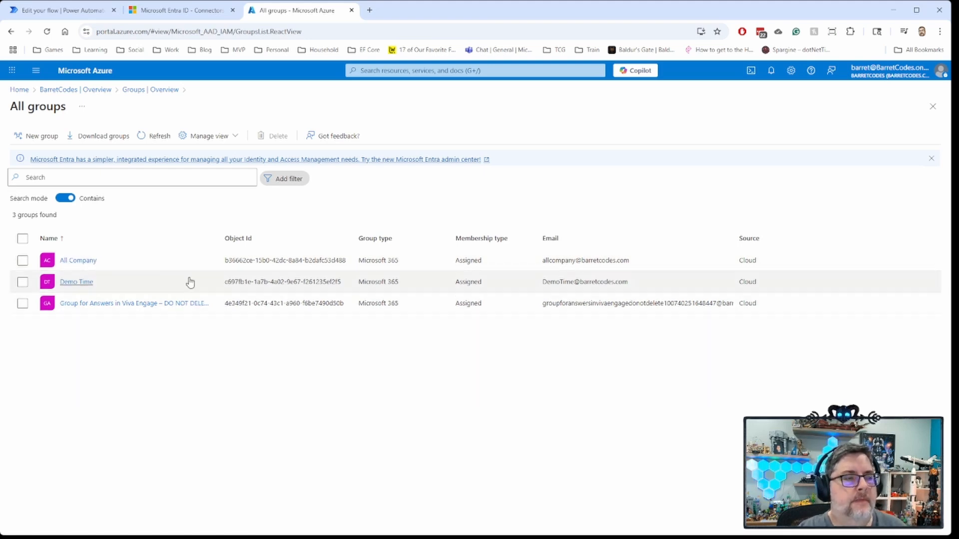
{"action": "mouse_move", "coordinate": [134, 206]}
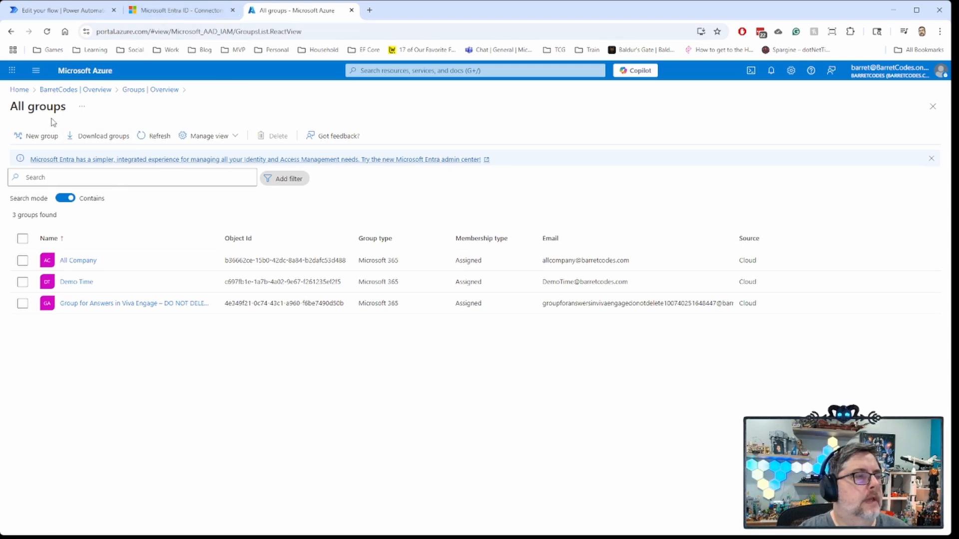
{"action": "left_click", "coordinate": [75, 89]}
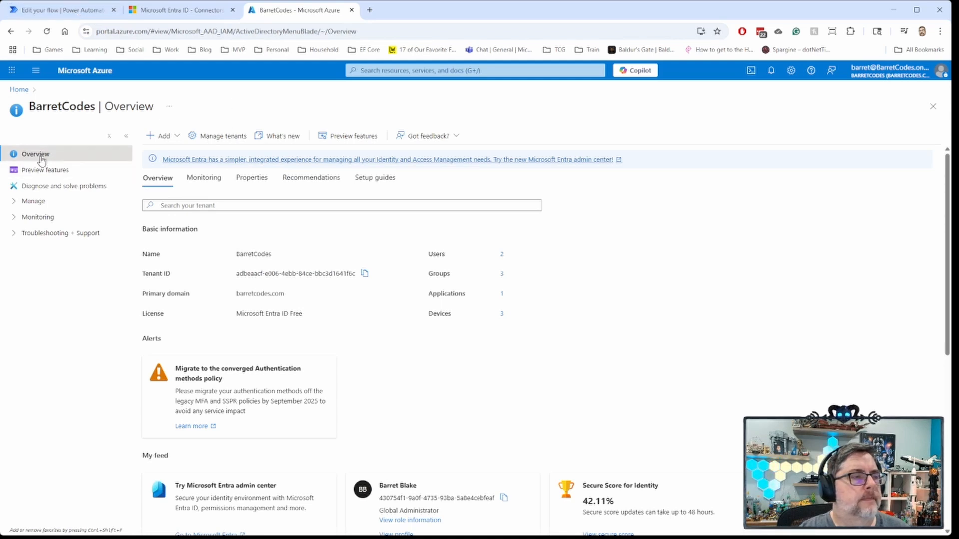
{"action": "mouse_move", "coordinate": [33, 201]}
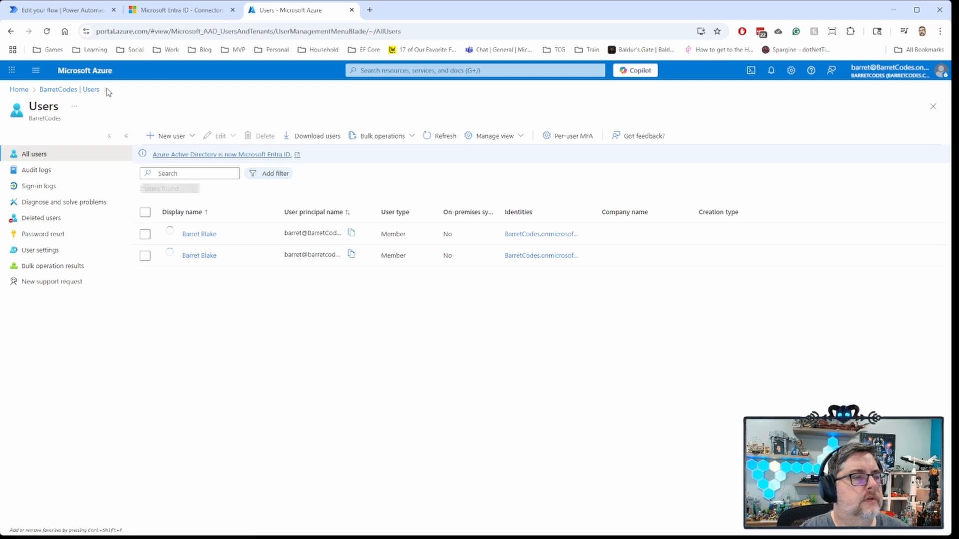
{"action": "left_click", "coordinate": [61, 10]}
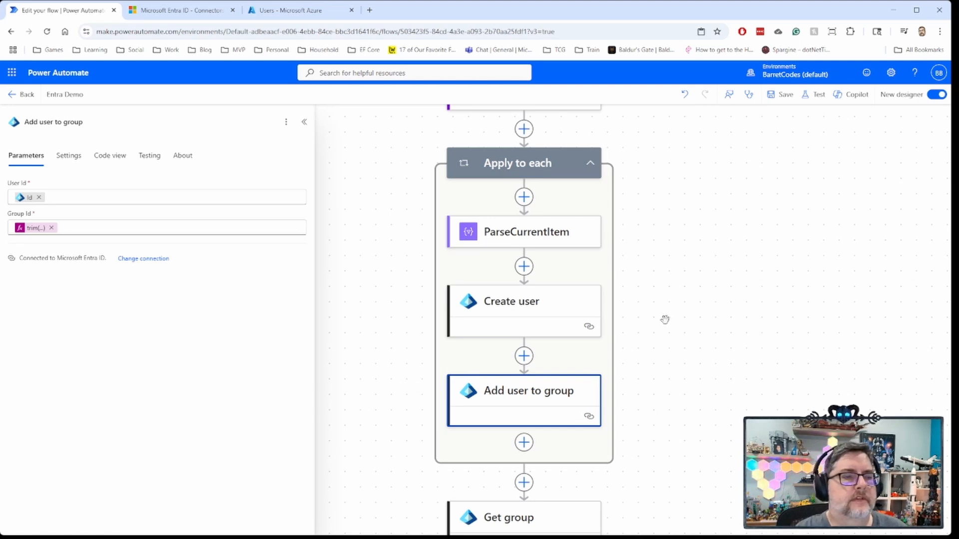
Re-check the Create user, Get group and Get group members steps, then start a test run
{"action": "left_click", "coordinate": [523, 300]}
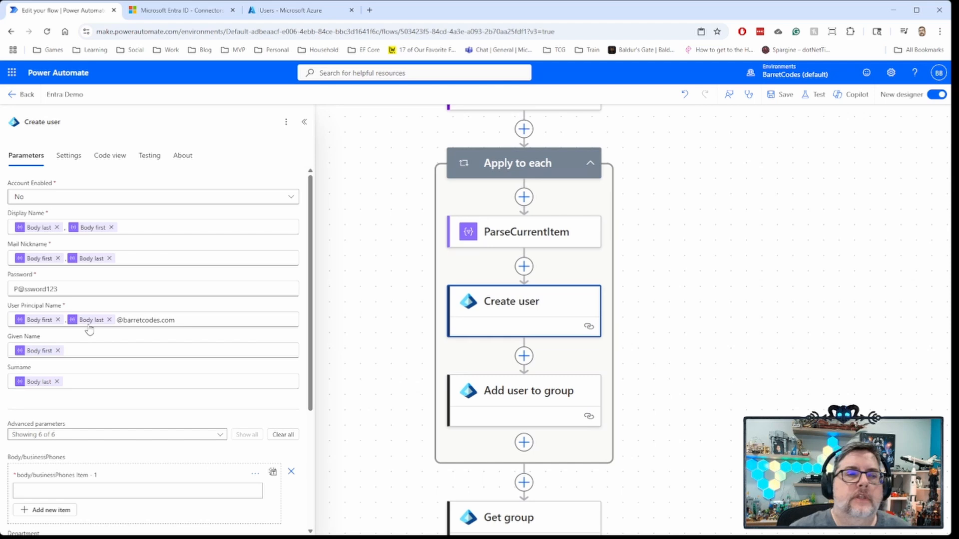
{"action": "mouse_move", "coordinate": [663, 331]}
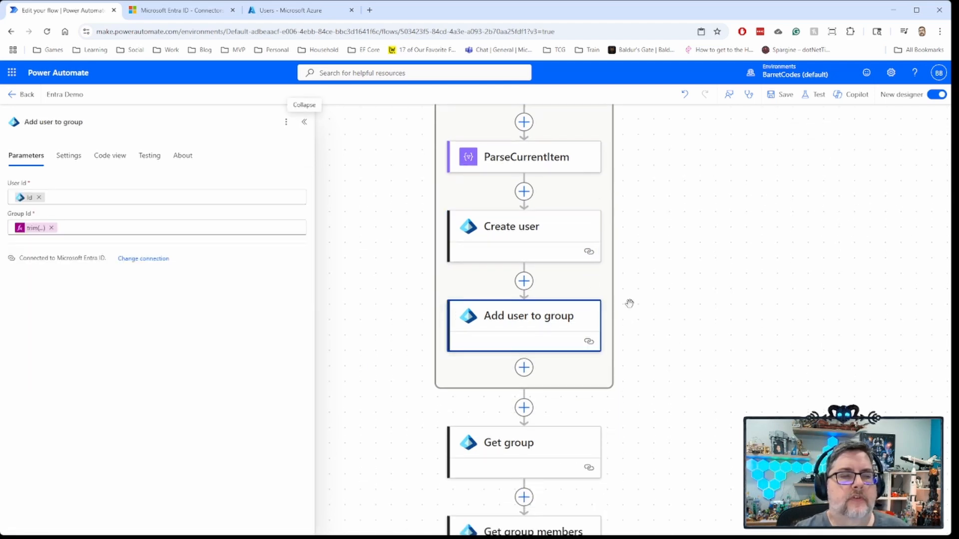
{"action": "scroll", "scroll_direction": "down", "scroll_amount": 3}
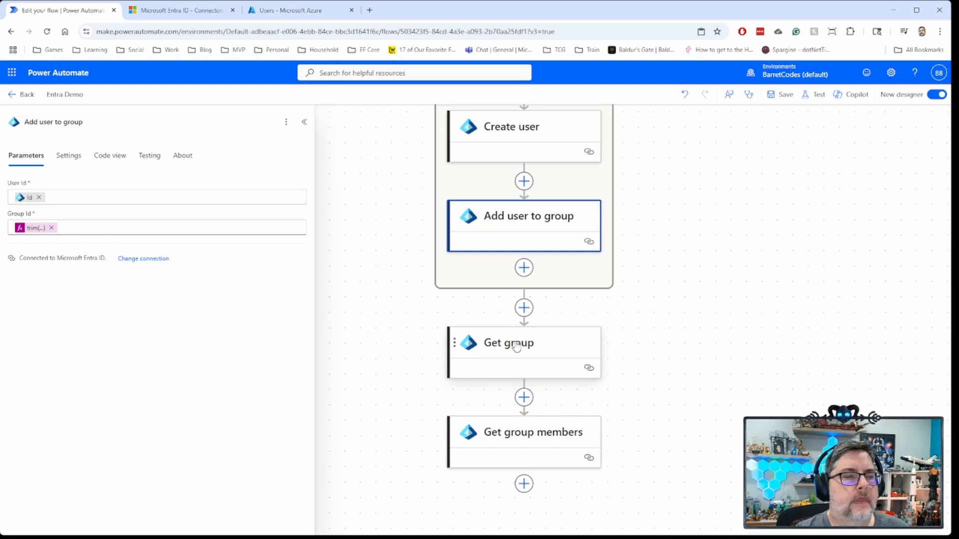
{"action": "left_click", "coordinate": [523, 343]}
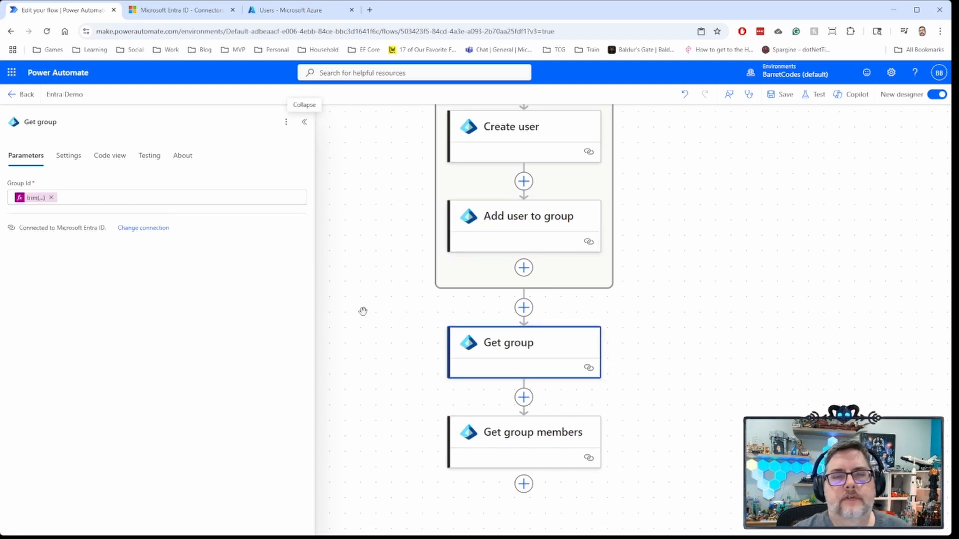
{"action": "left_click", "coordinate": [523, 431]}
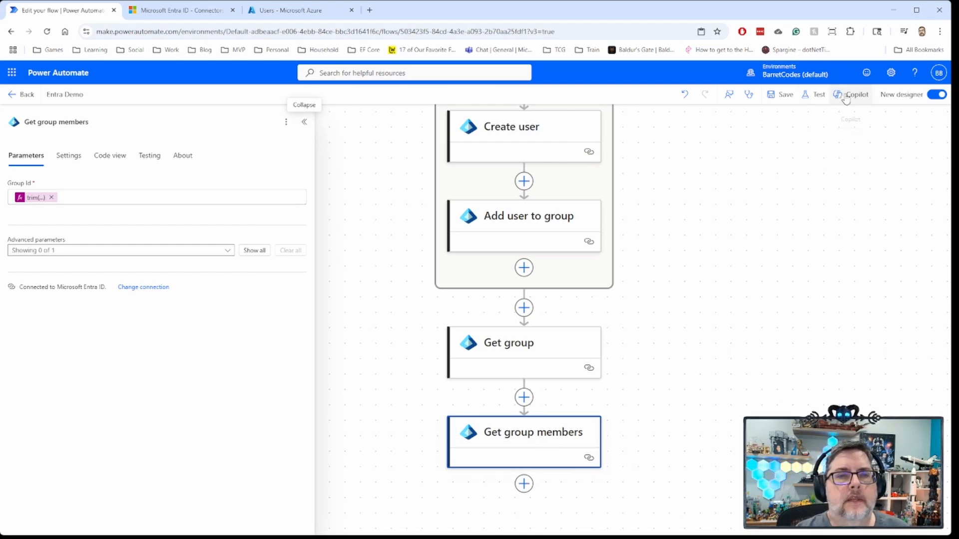
{"action": "left_click", "coordinate": [818, 94]}
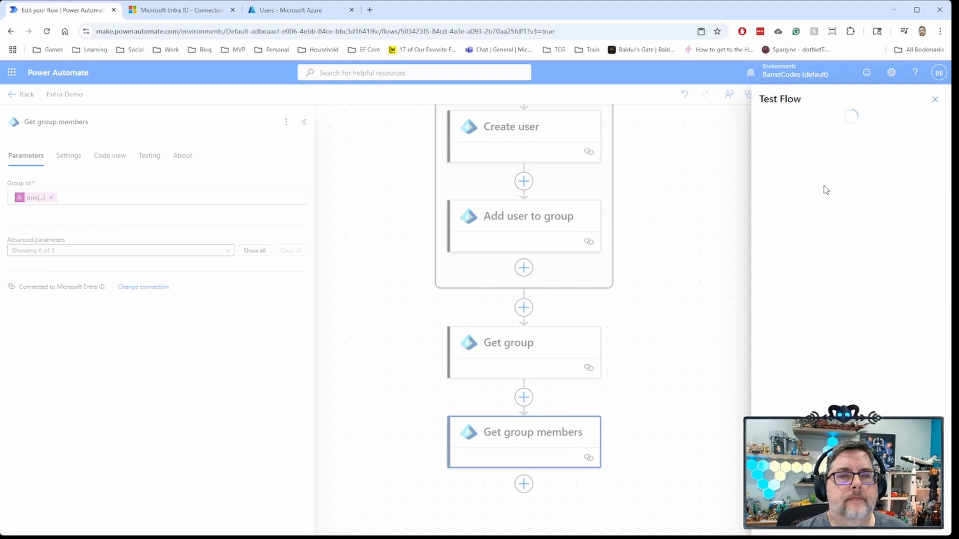
{"action": "mouse_move", "coordinate": [930, 197]}
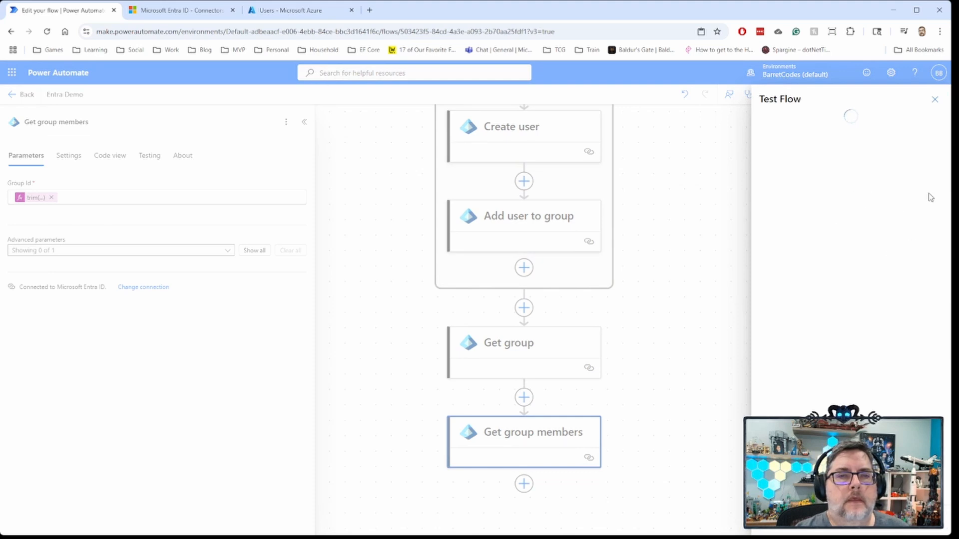
{"action": "mouse_move", "coordinate": [828, 198]}
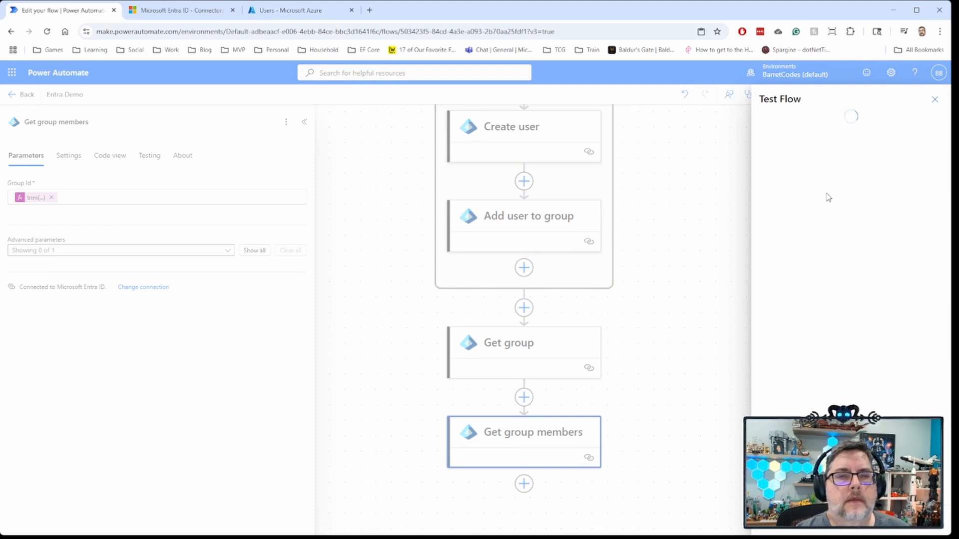
{"action": "mouse_move", "coordinate": [793, 160]}
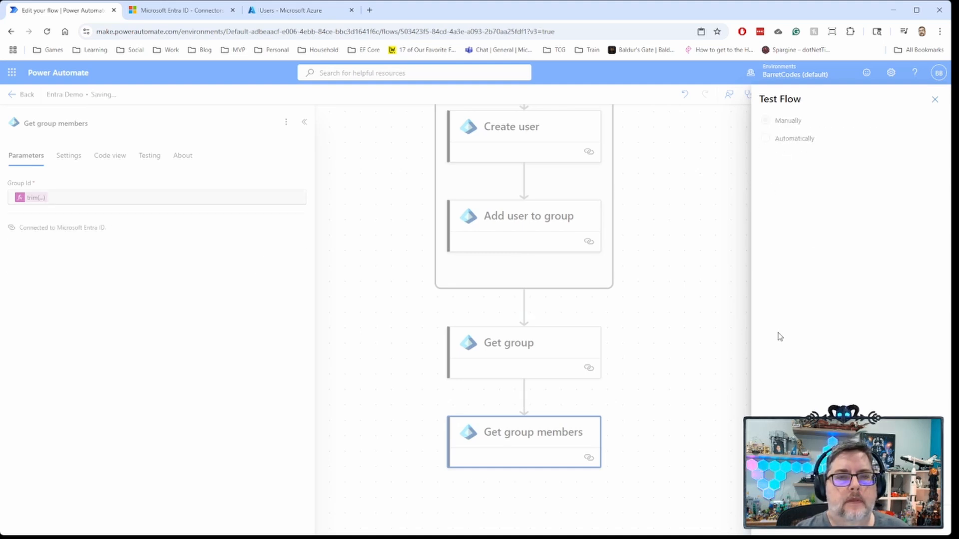
{"action": "mouse_move", "coordinate": [786, 365]}
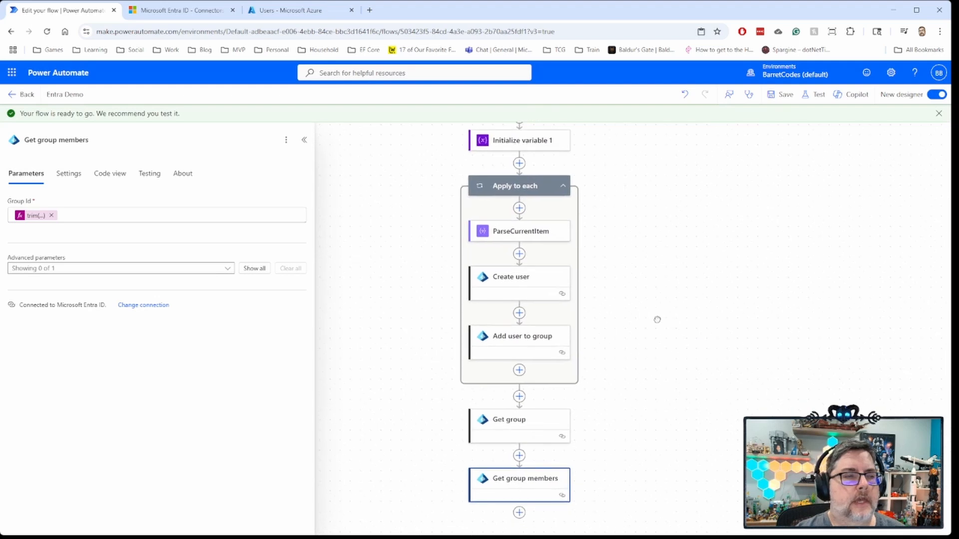
Run the Entra Demo flow test manually until every step passes
{"action": "left_click", "coordinate": [818, 94]}
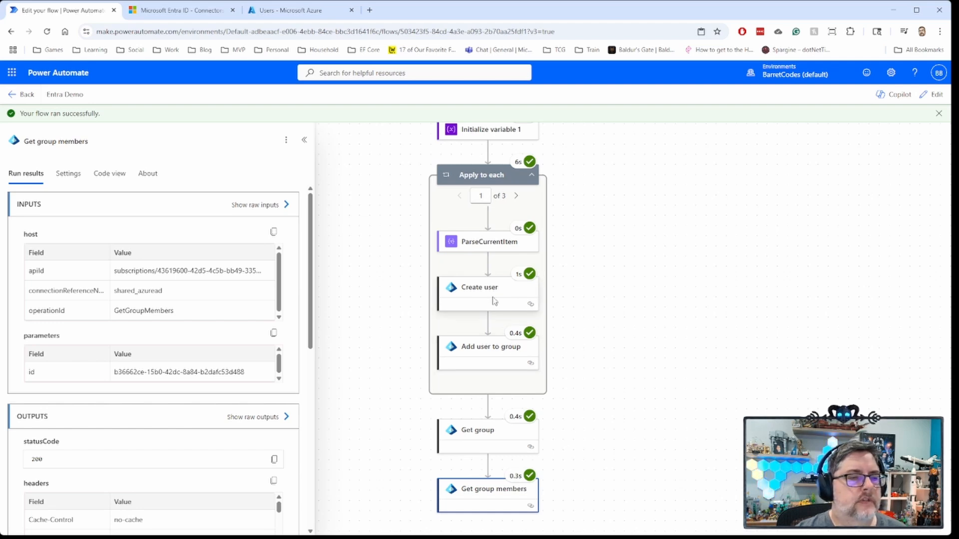
{"action": "left_click", "coordinate": [477, 286]}
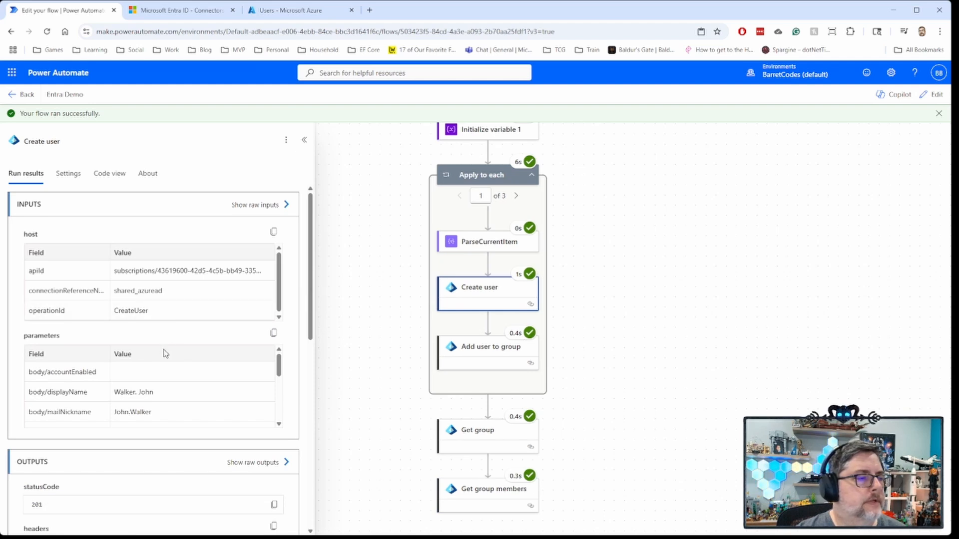
{"action": "scroll", "scroll_direction": "down", "scroll_amount": 3}
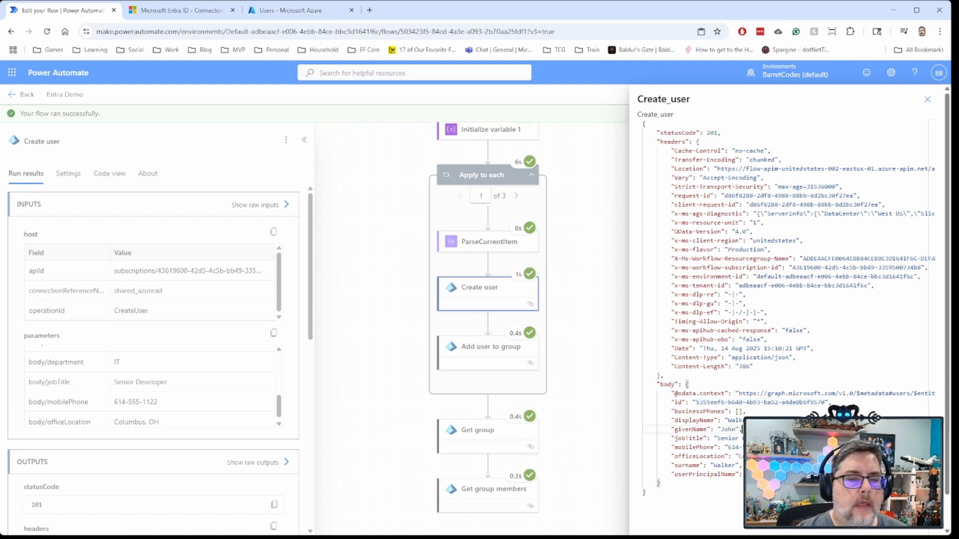
{"action": "mouse_move", "coordinate": [340, 298]}
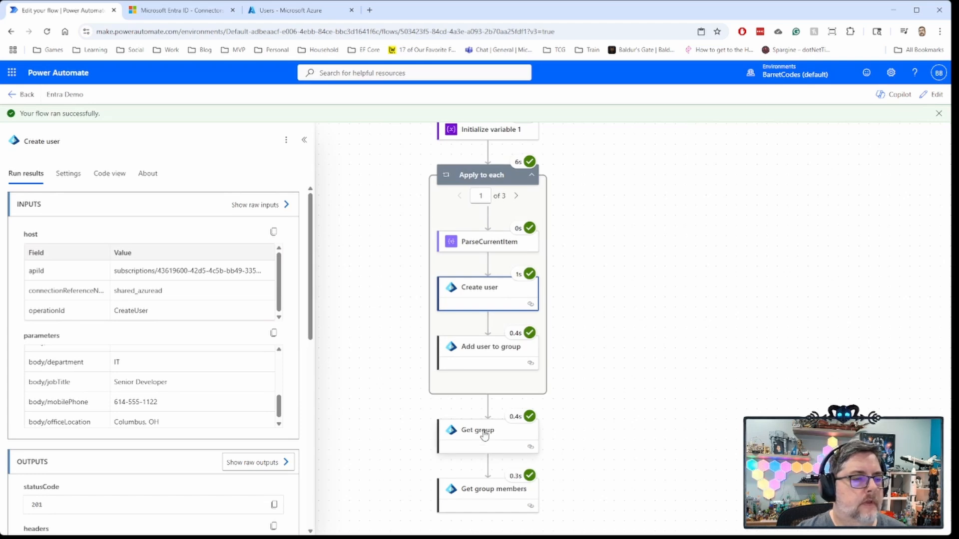
Review Get group's raw output, confirming the All Company group and highlighting its mail address
{"action": "left_click", "coordinate": [477, 429]}
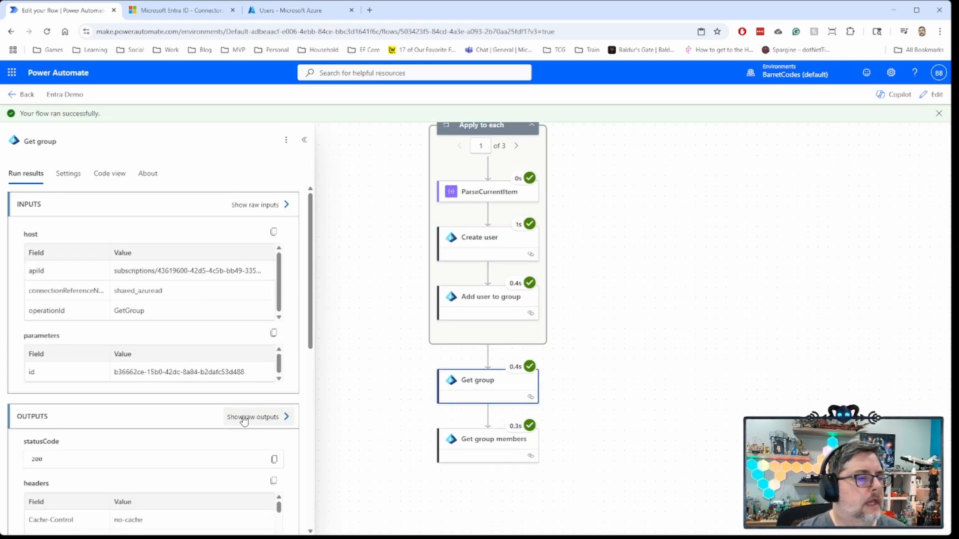
{"action": "left_click", "coordinate": [252, 417]}
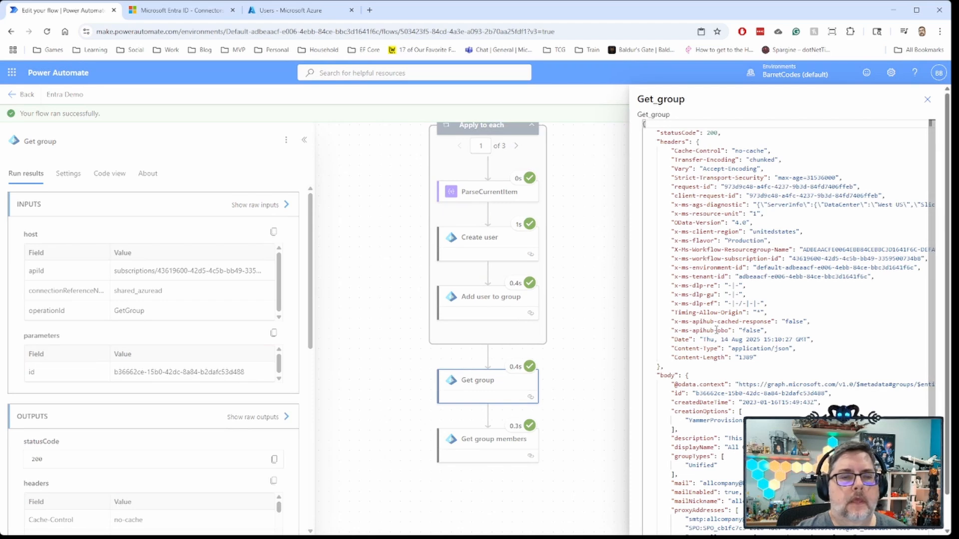
{"action": "scroll", "scroll_direction": "down", "scroll_amount": 3}
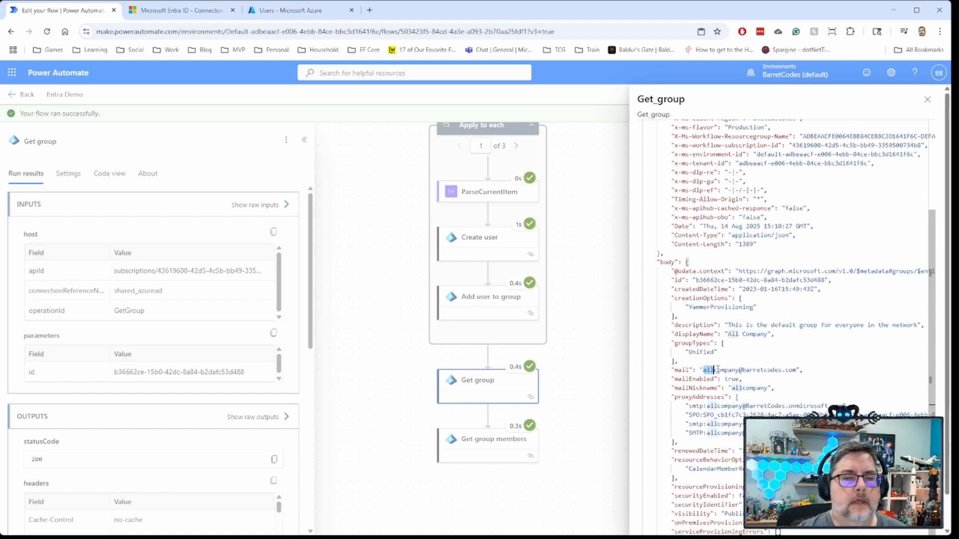
{"action": "double_click", "coordinate": [746, 369]}
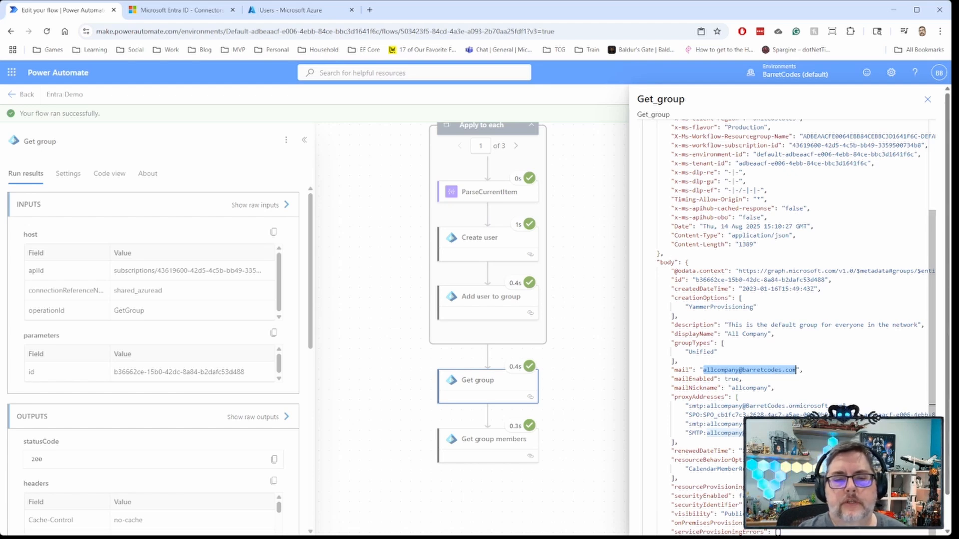
Move on to the Get group members step's run results
{"action": "scroll", "scroll_direction": "down", "scroll_amount": 3}
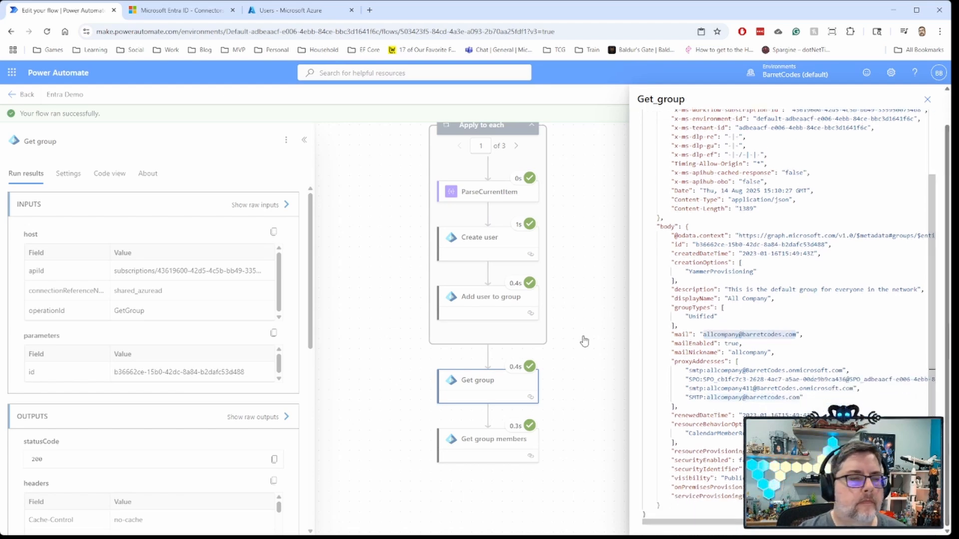
{"action": "left_click", "coordinate": [487, 439]}
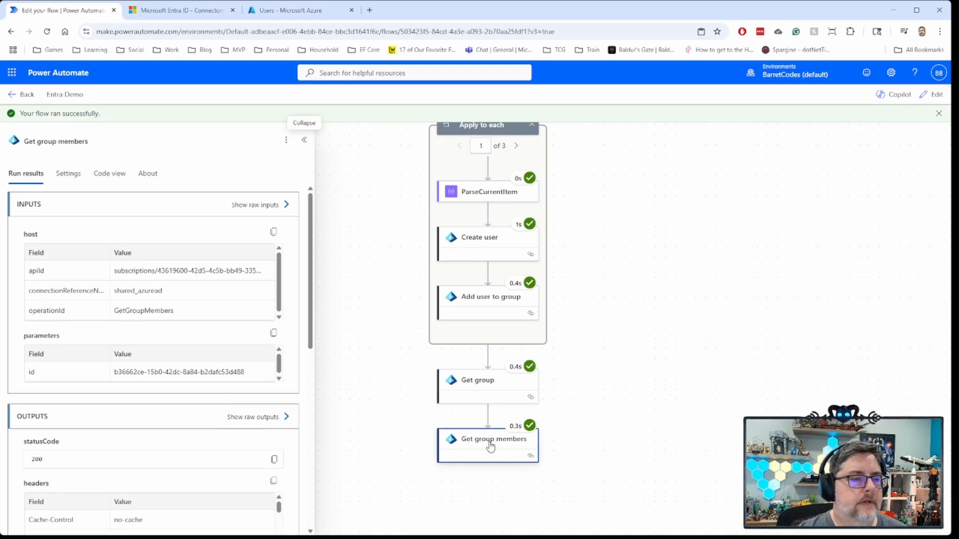
{"action": "left_click", "coordinate": [253, 417]}
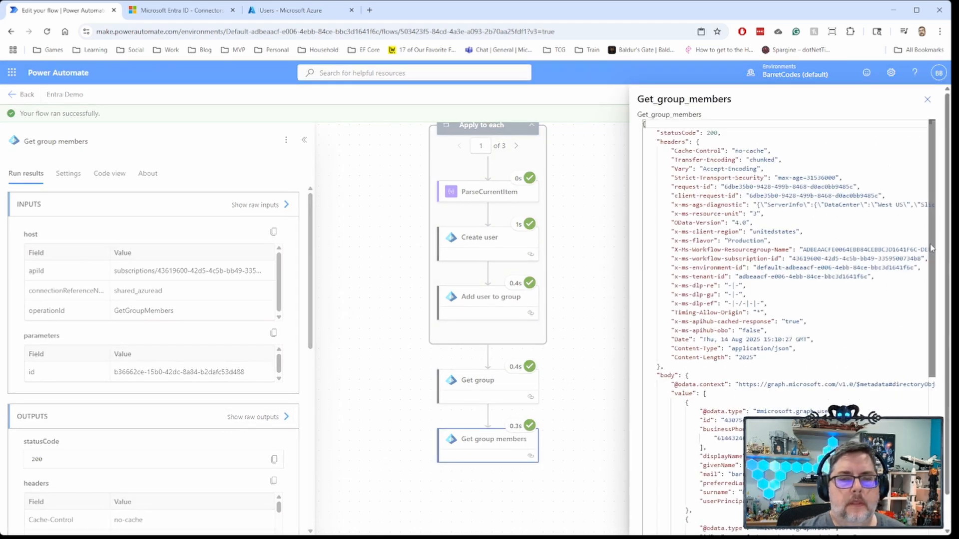
{"action": "scroll", "scroll_direction": "down", "scroll_amount": 3}
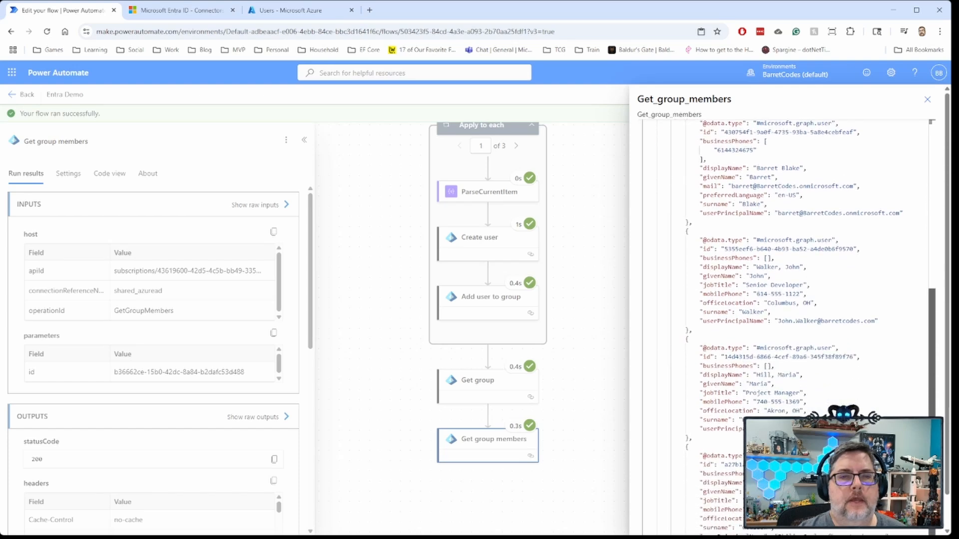
{"action": "scroll", "scroll_direction": "down", "scroll_amount": 3}
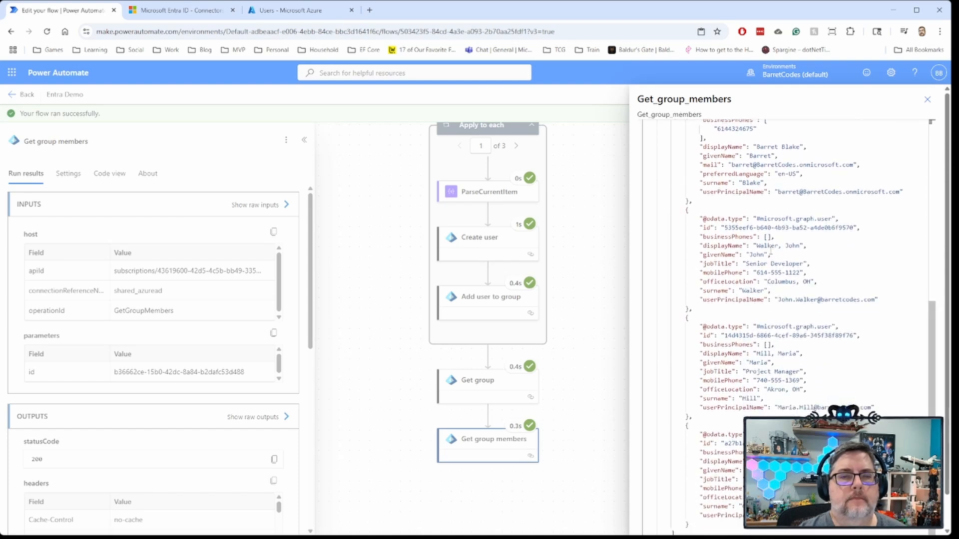
{"action": "scroll", "scroll_direction": "down", "scroll_amount": 3}
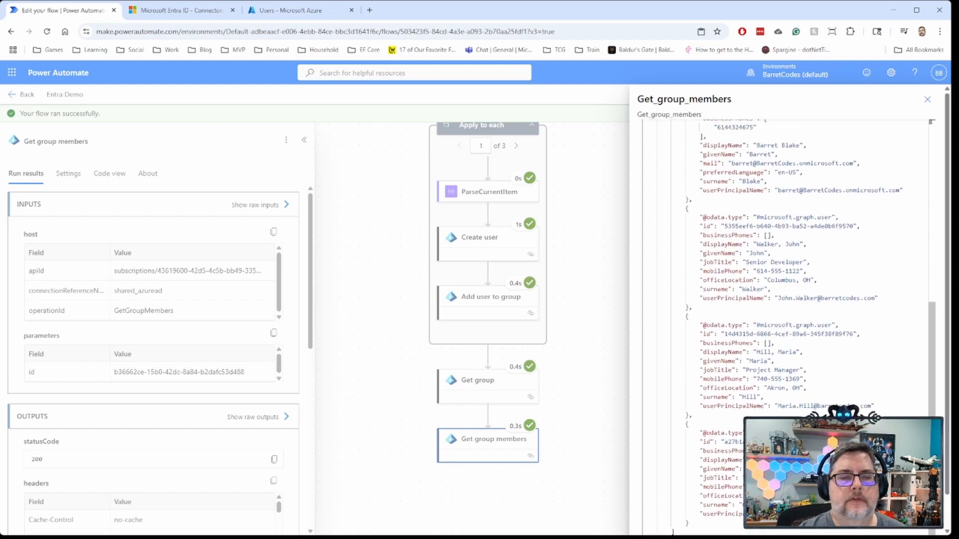
{"action": "left_click", "coordinate": [294, 10]}
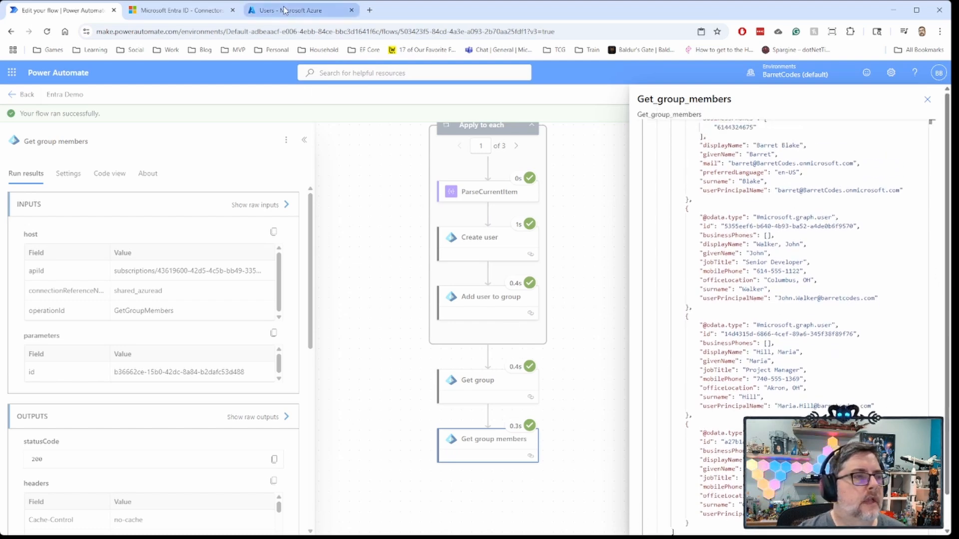
Refresh the Azure portal users list so the five users, including the new ones, appear
{"action": "left_click", "coordinate": [300, 10]}
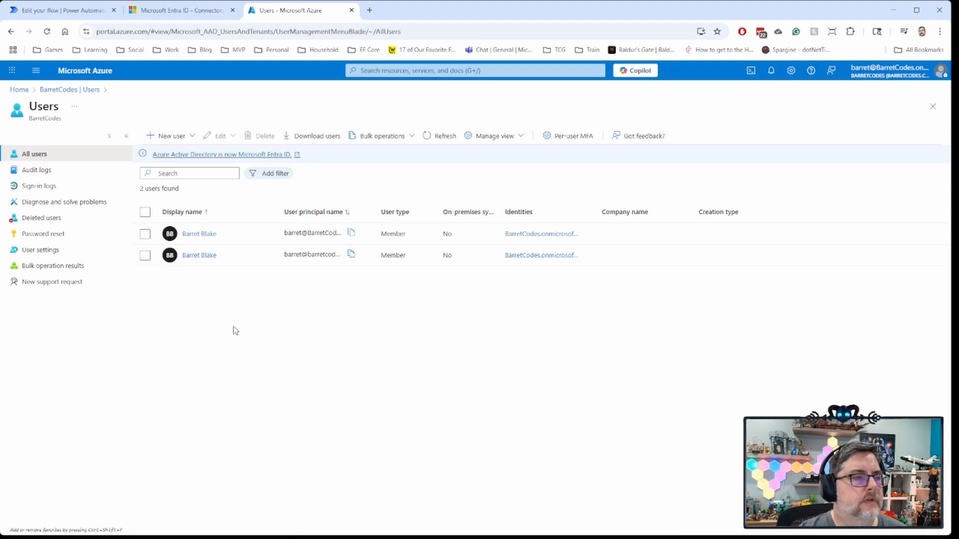
{"action": "left_click", "coordinate": [443, 135]}
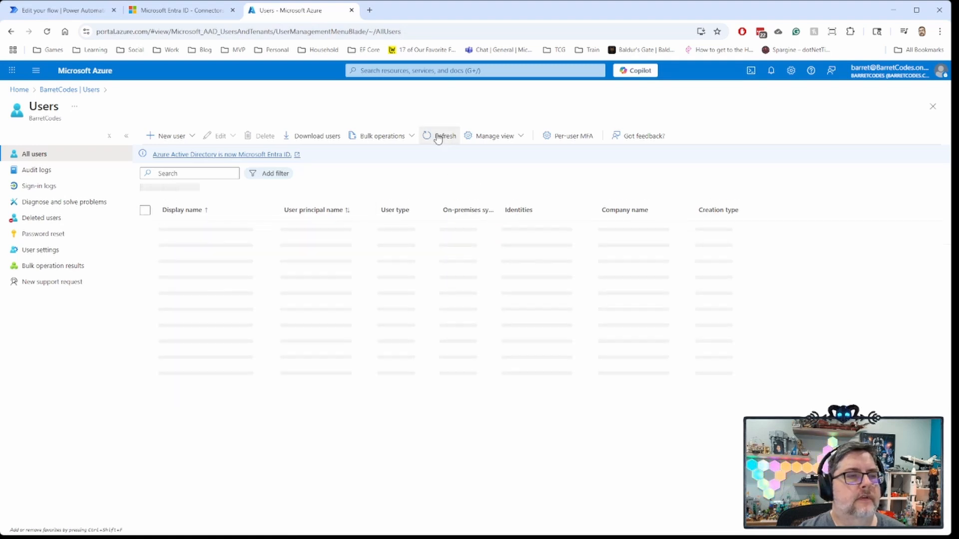
{"action": "left_click", "coordinate": [445, 135]}
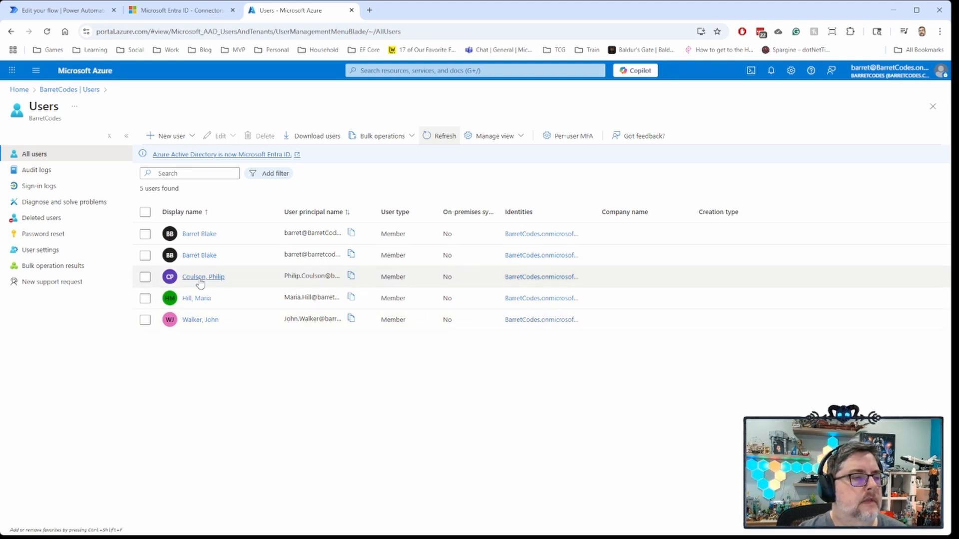
Show Philip Coulson's group memberships, confirming he belongs to All Company
{"action": "left_click", "coordinate": [202, 276]}
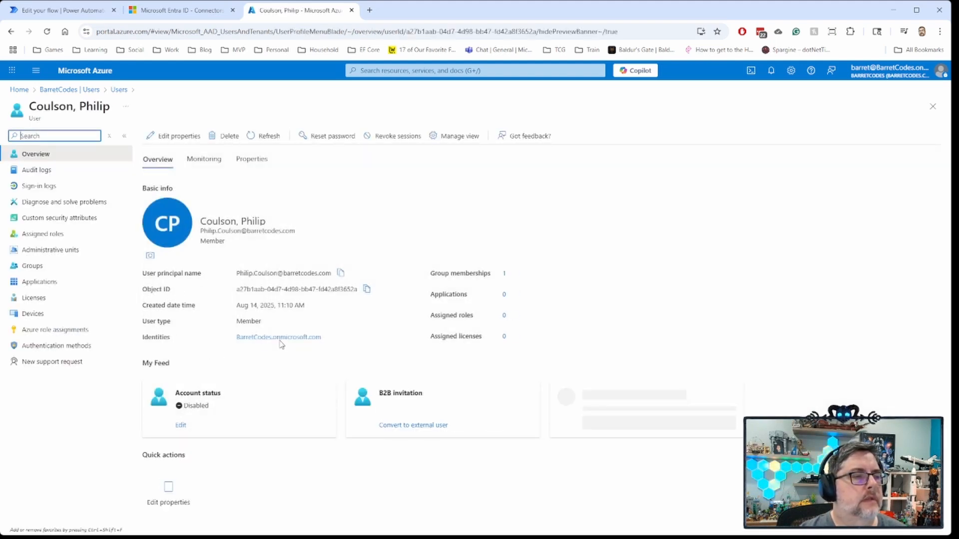
{"action": "left_click", "coordinate": [32, 266]}
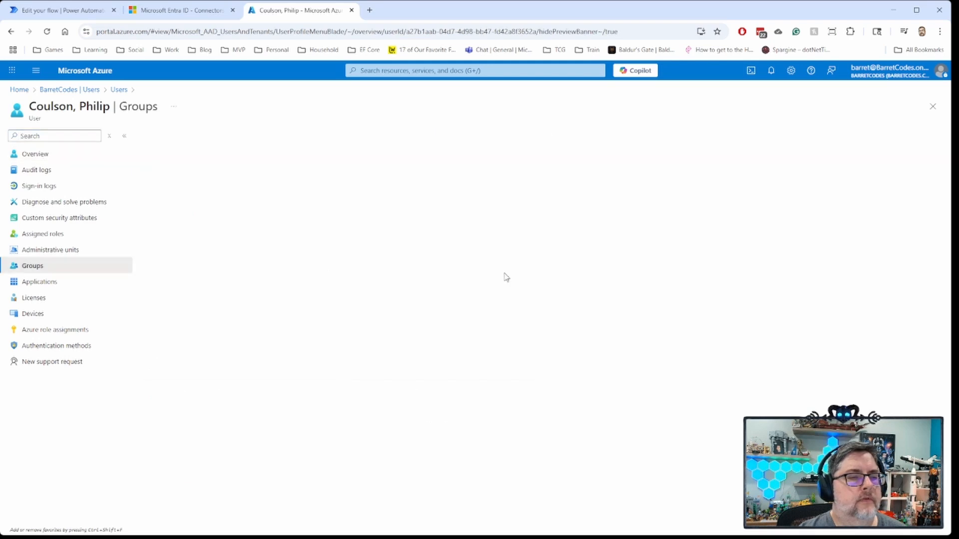
{"action": "left_click", "coordinate": [32, 265]}
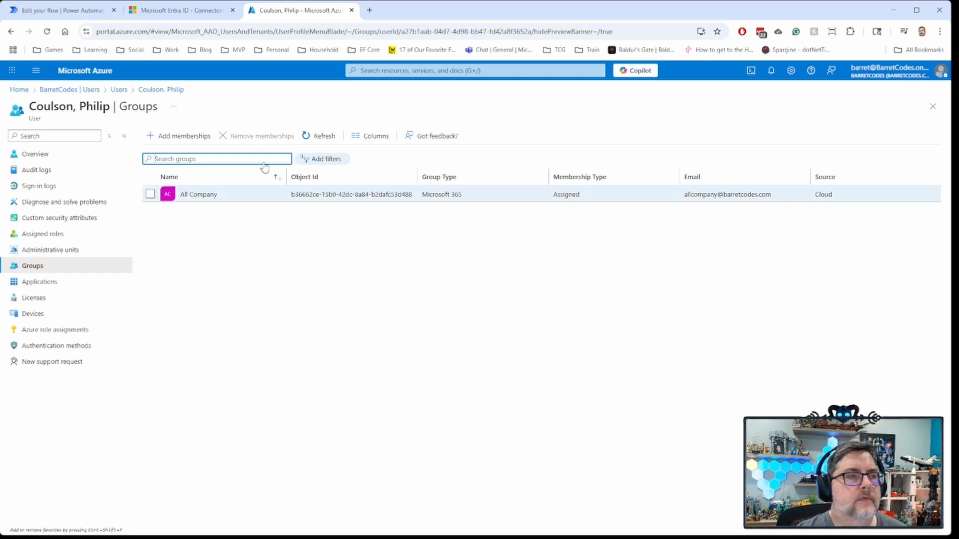
{"action": "left_click", "coordinate": [181, 10]}
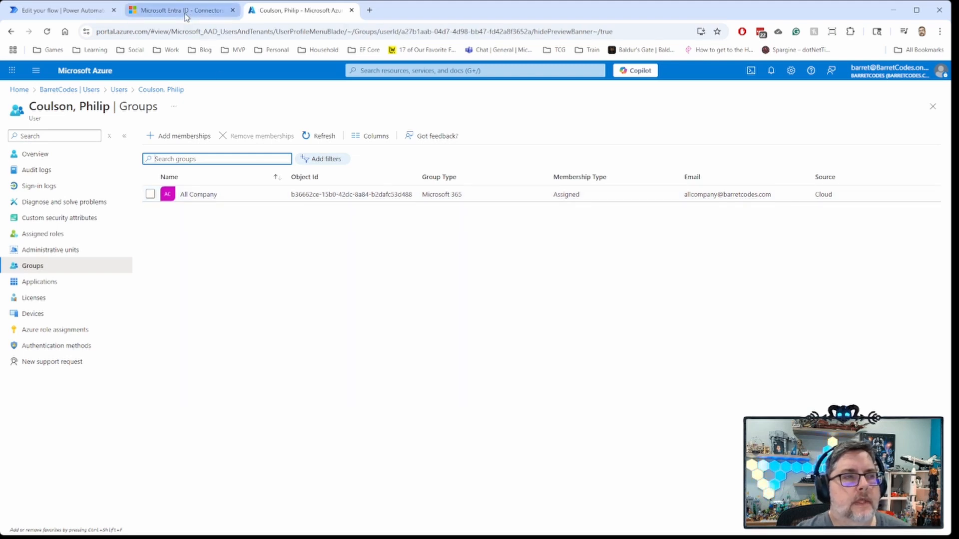